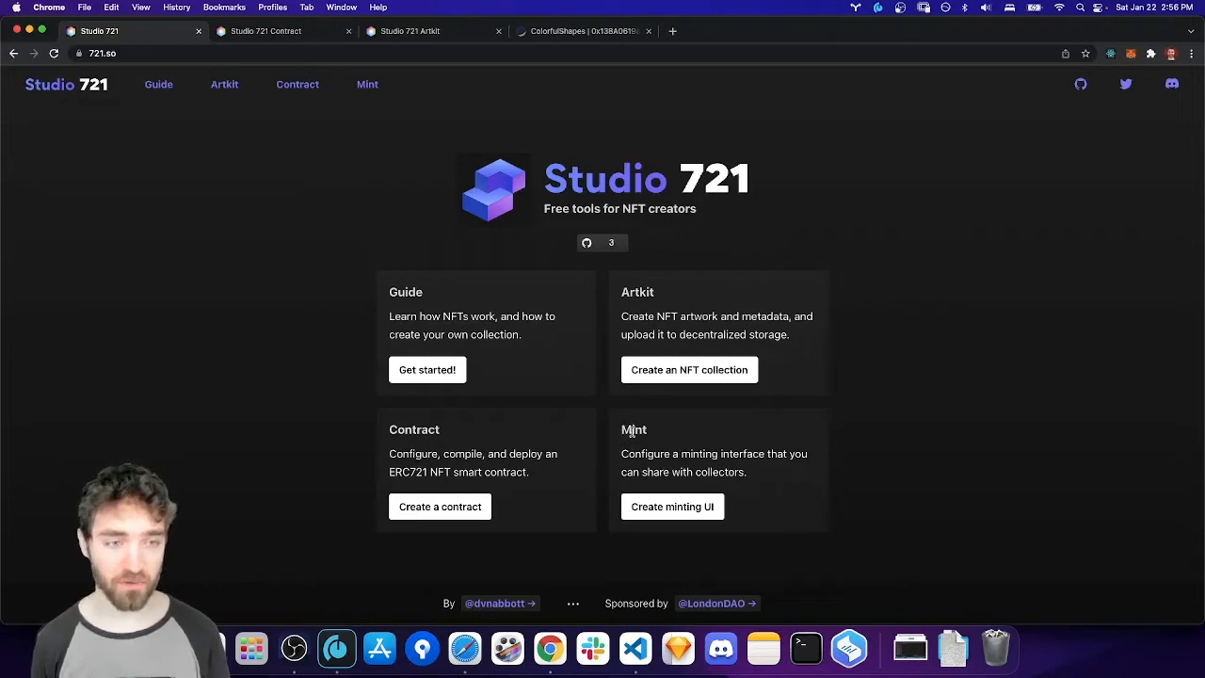
mouse_move(653, 446)
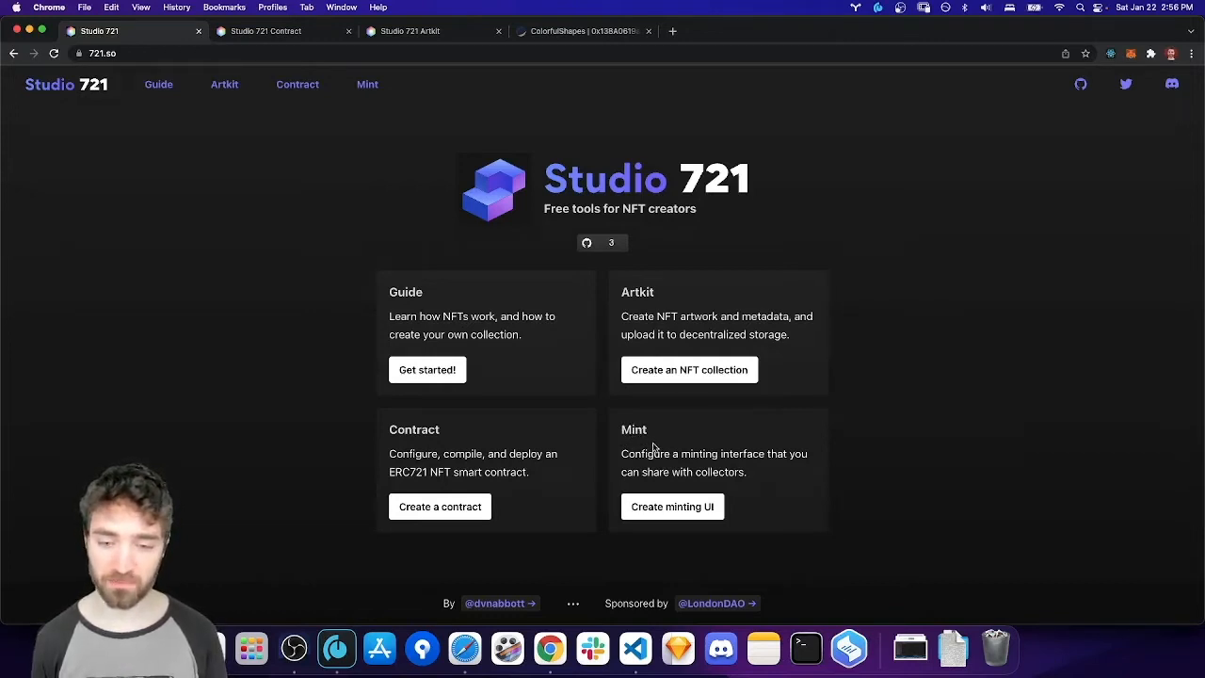
mouse_move(359, 115)
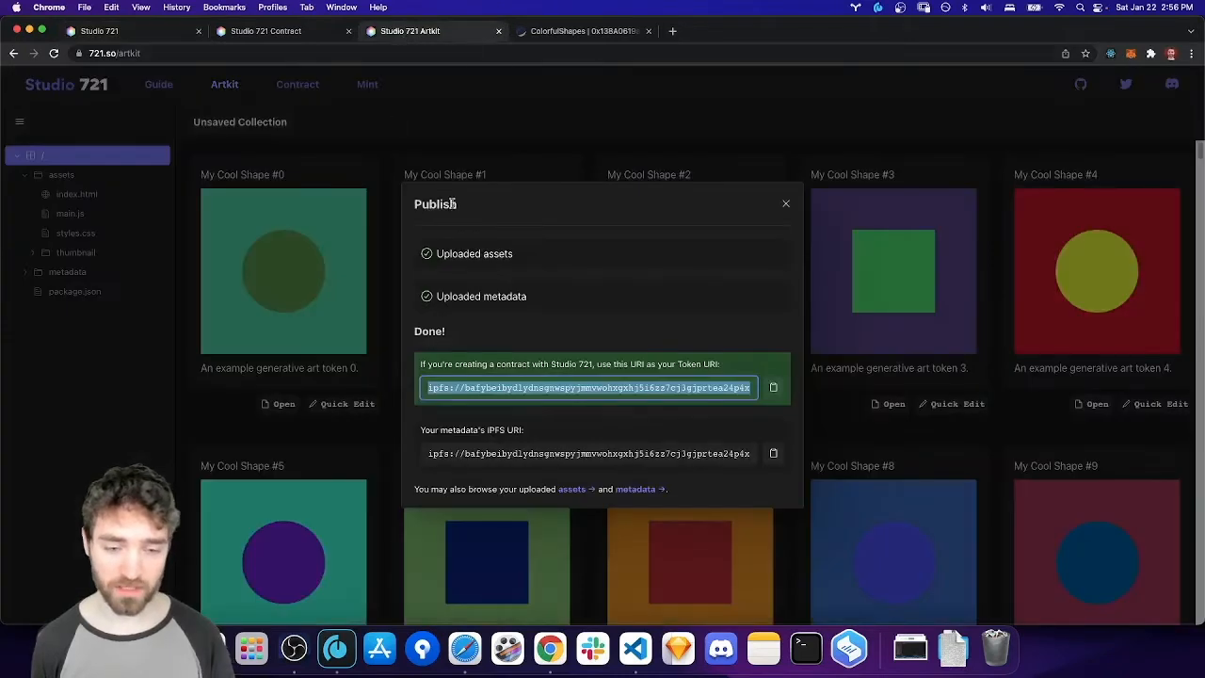
mouse_move(543, 306)
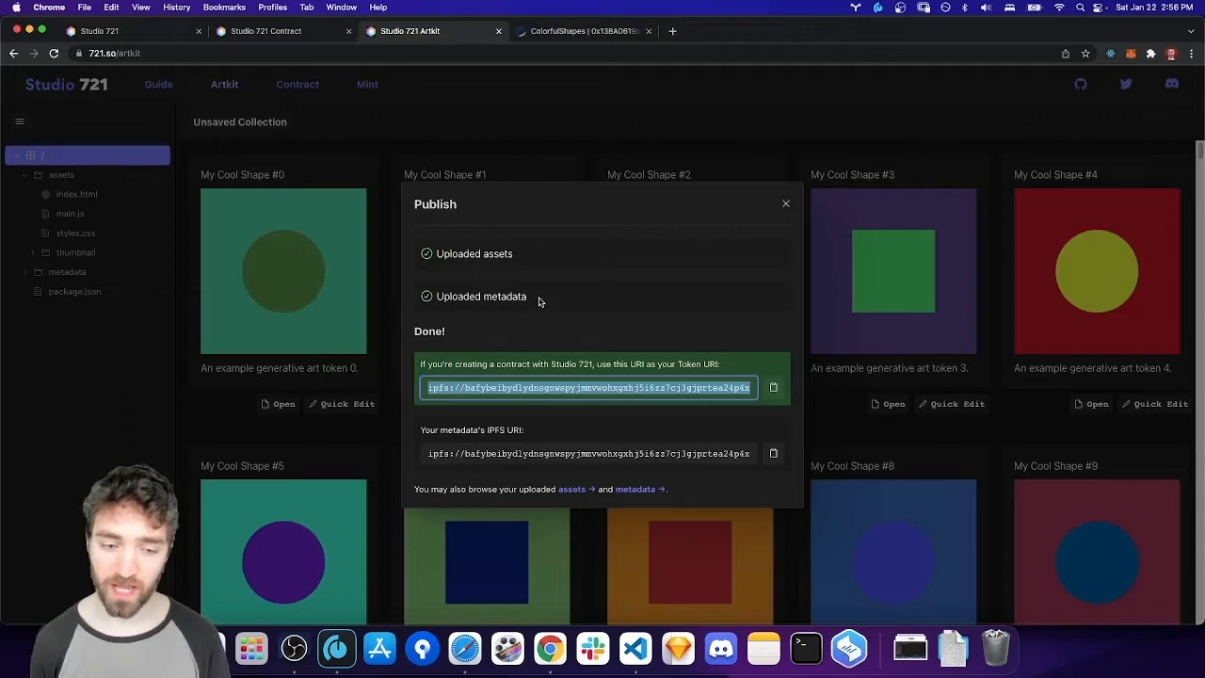
mouse_move(399, 168)
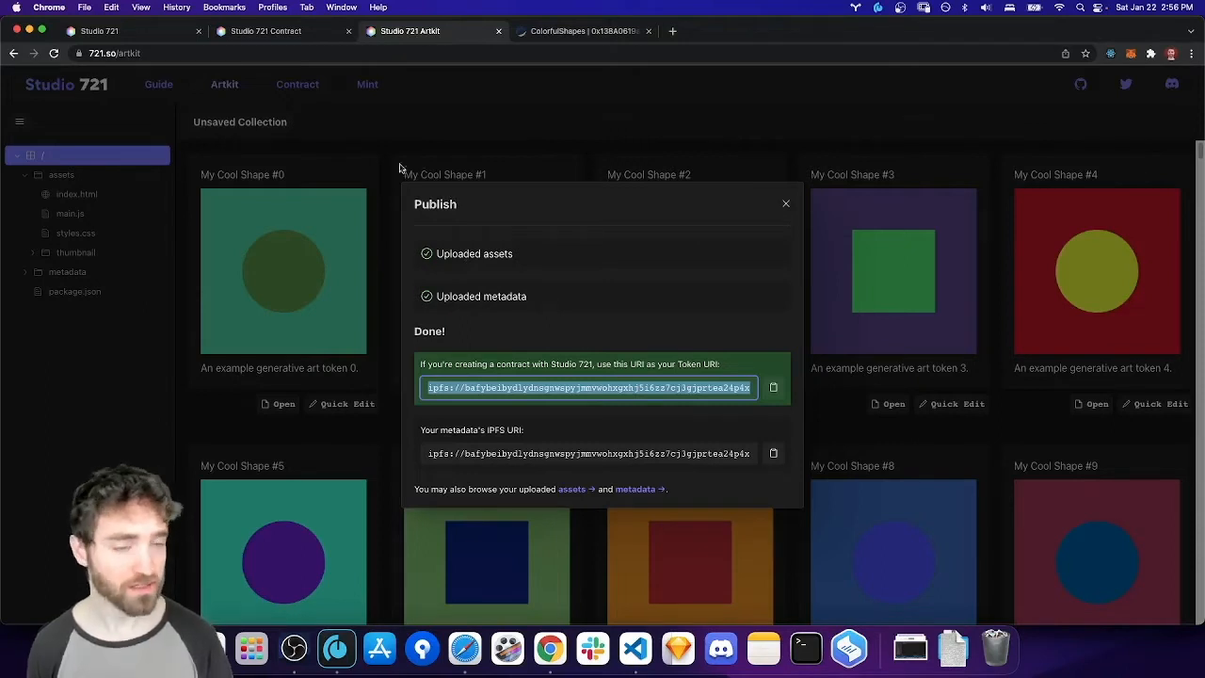
Copy the ColorfulShapes 'Deployed at' address from its Studio 721 contract page.
click(265, 31)
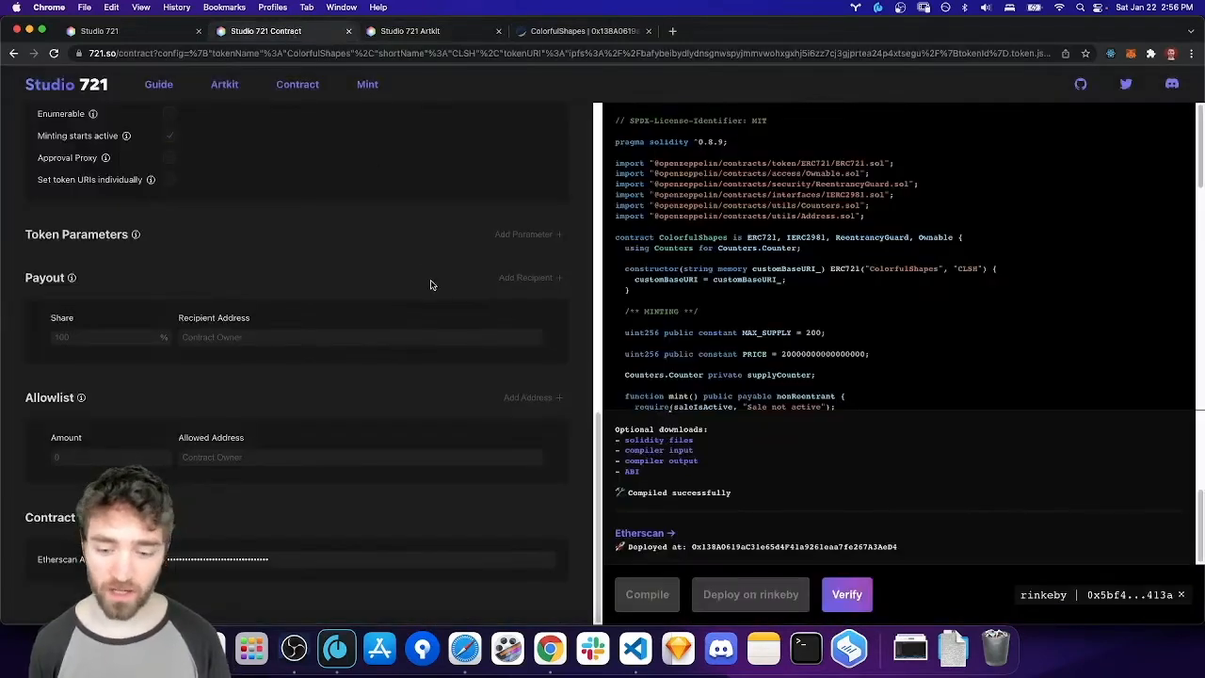
double_click(795, 546)
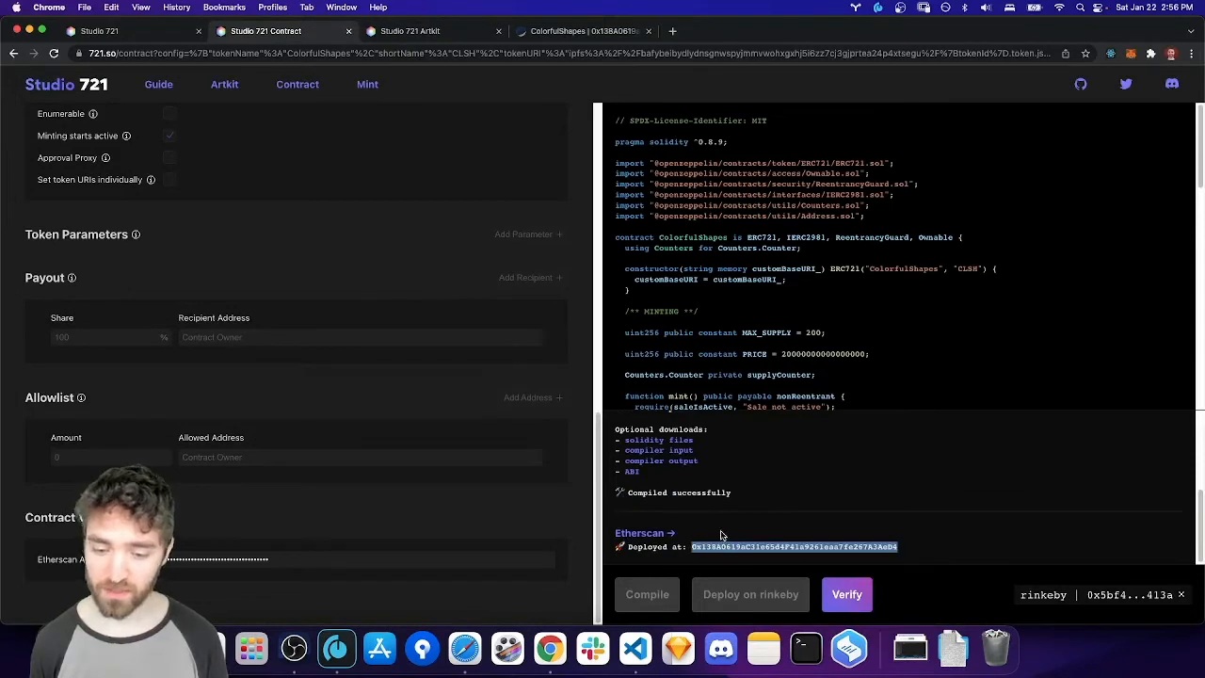
mouse_move(728, 530)
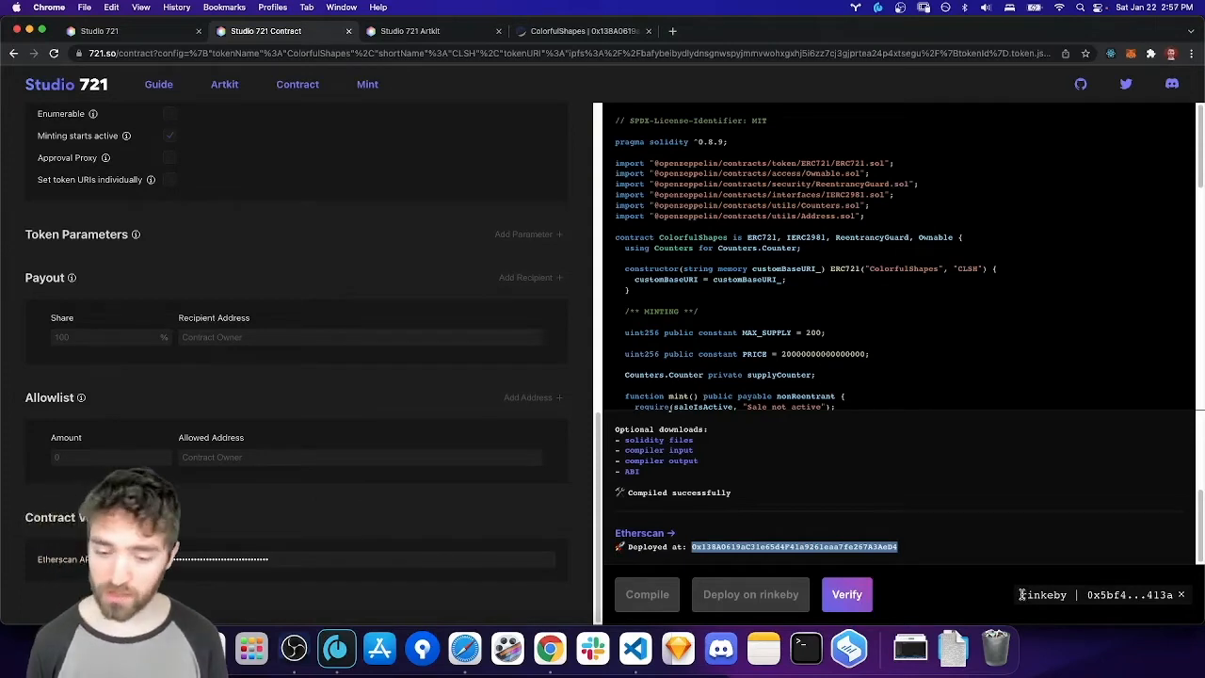
mouse_move(996, 558)
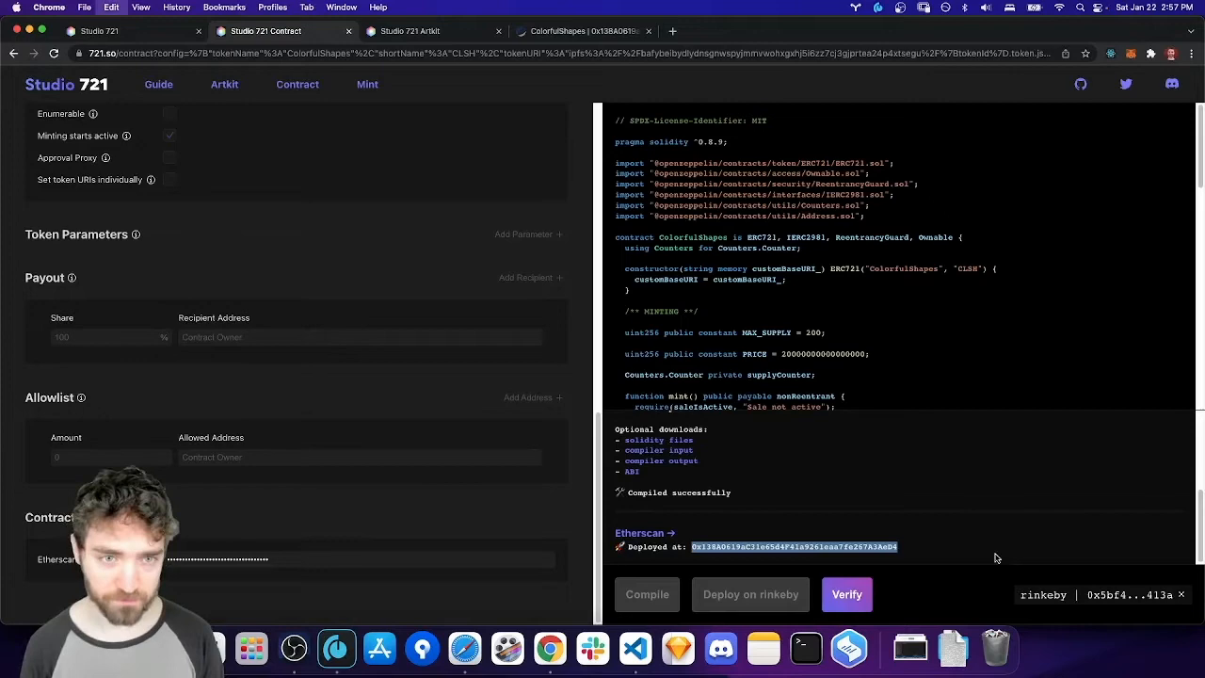
Scroll through the verified ColorfulShapes source code on Etherscan.
click(581, 31)
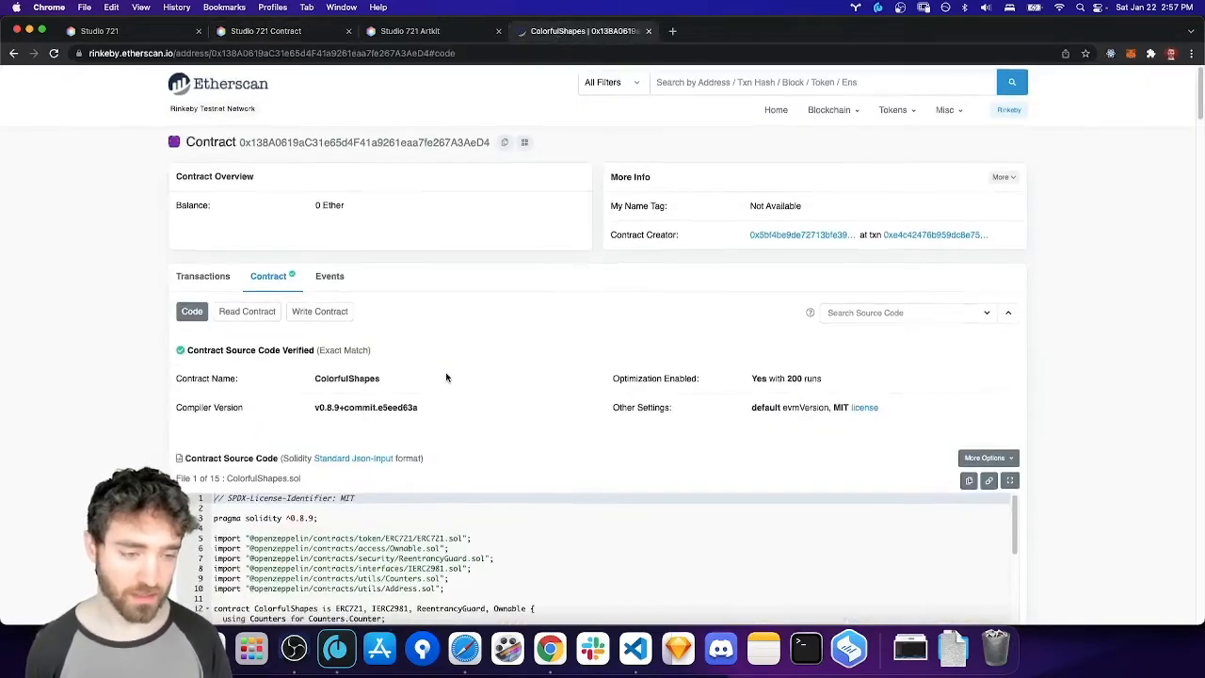
scroll(down, 3)
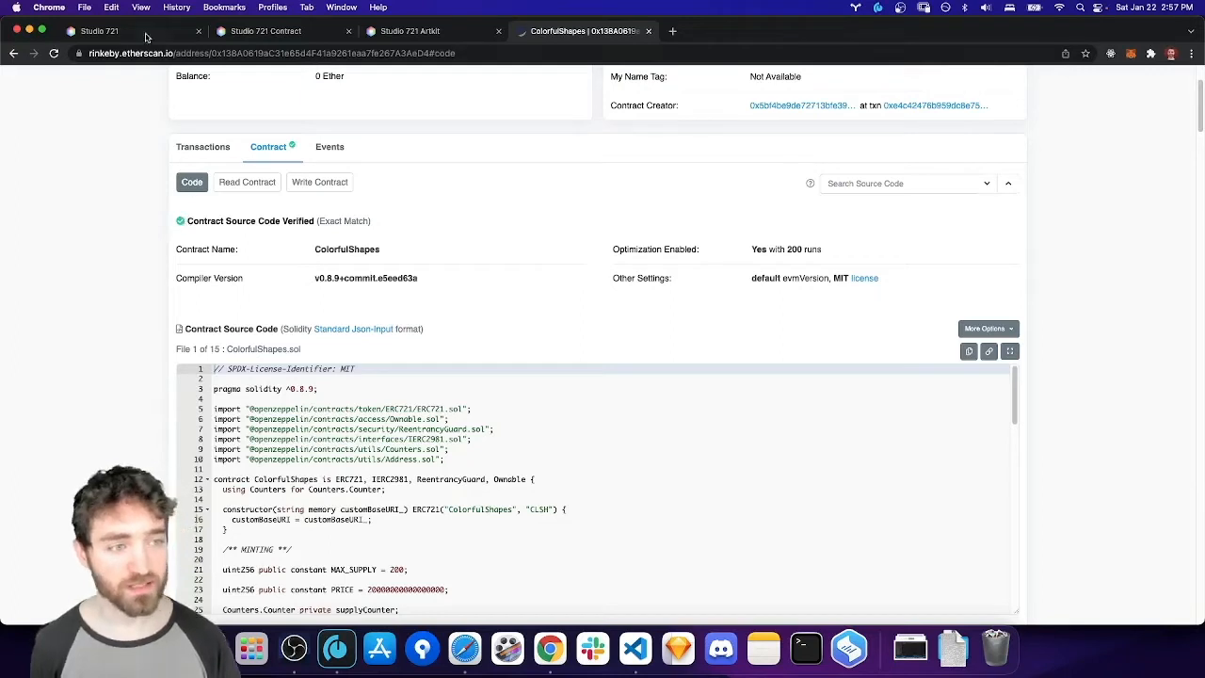
Create a minting UI, connect the wallet, and enter contract address 0x138A0619aC31e65d4F41a9261eaa7fe267A3AeD4.
click(113, 31)
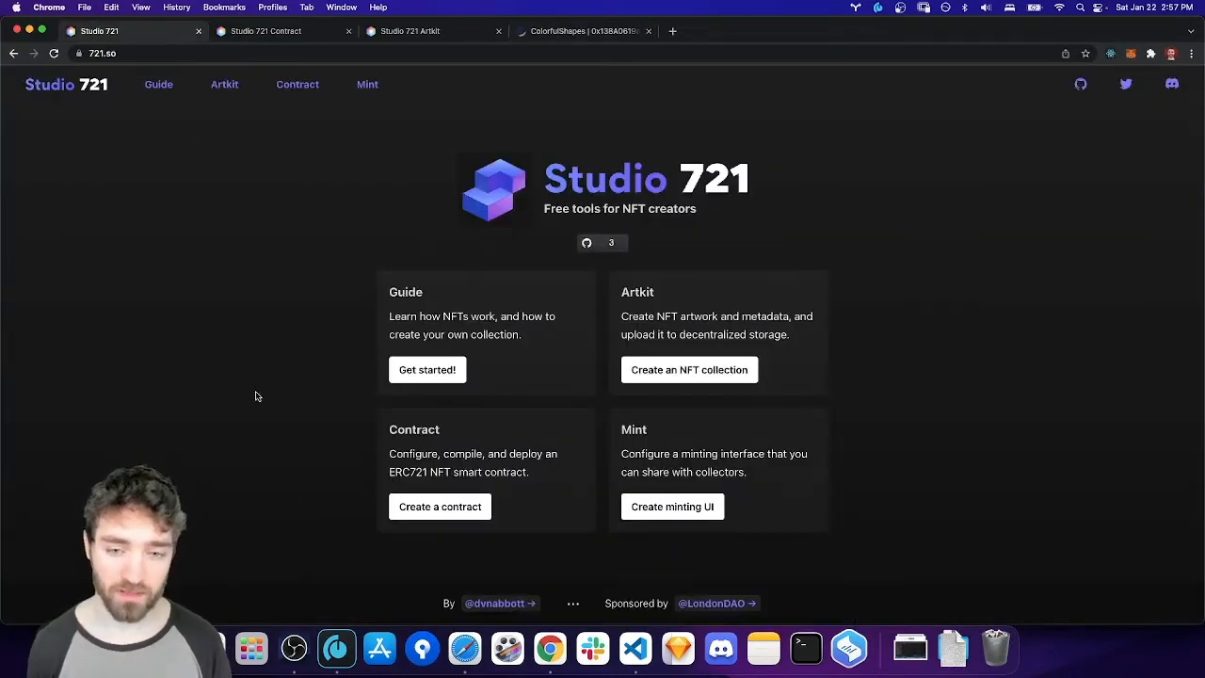
mouse_move(672, 506)
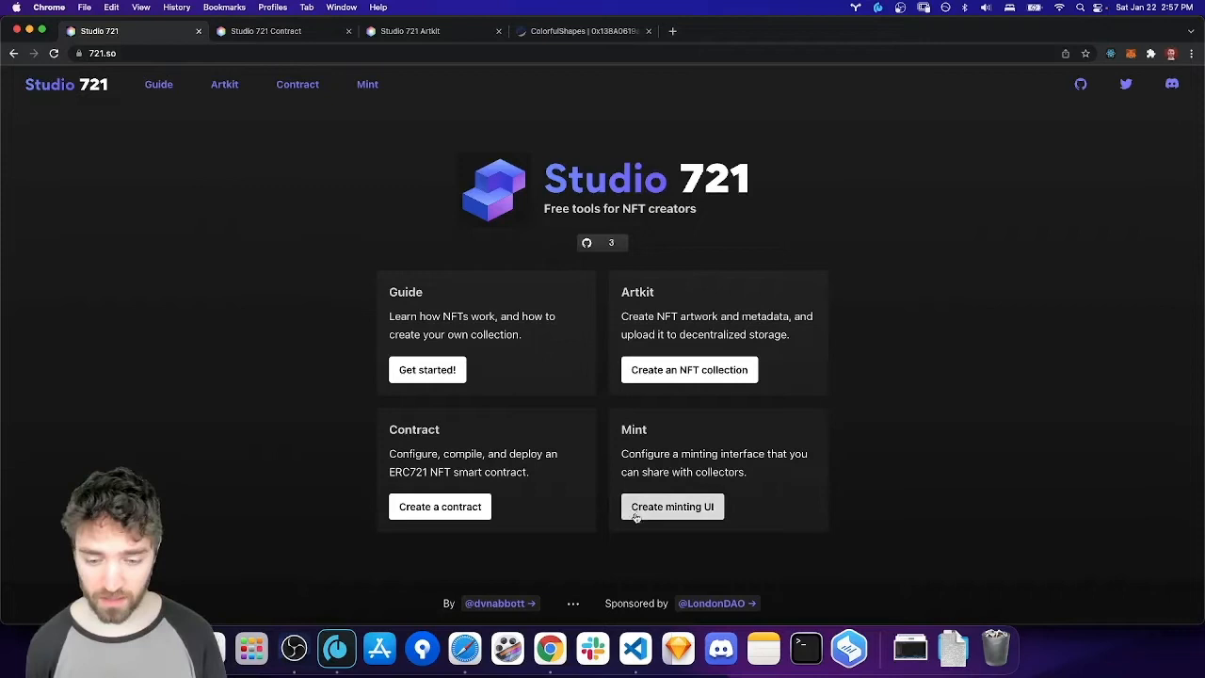
click(672, 506)
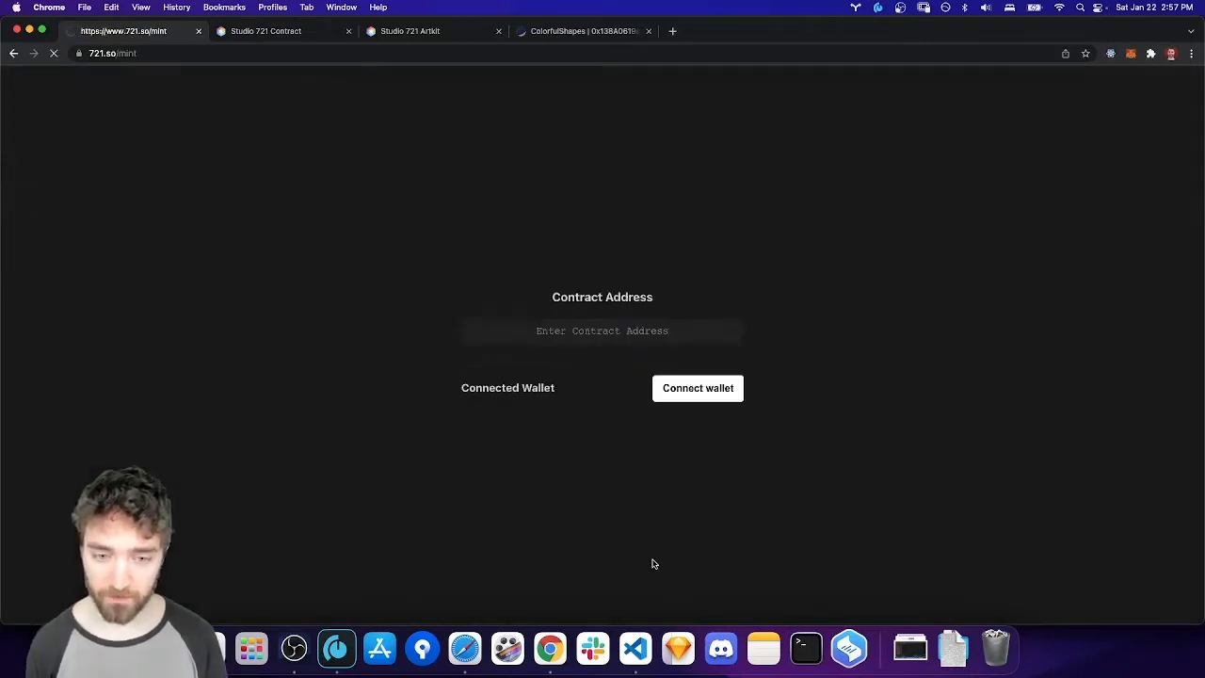
click(698, 388)
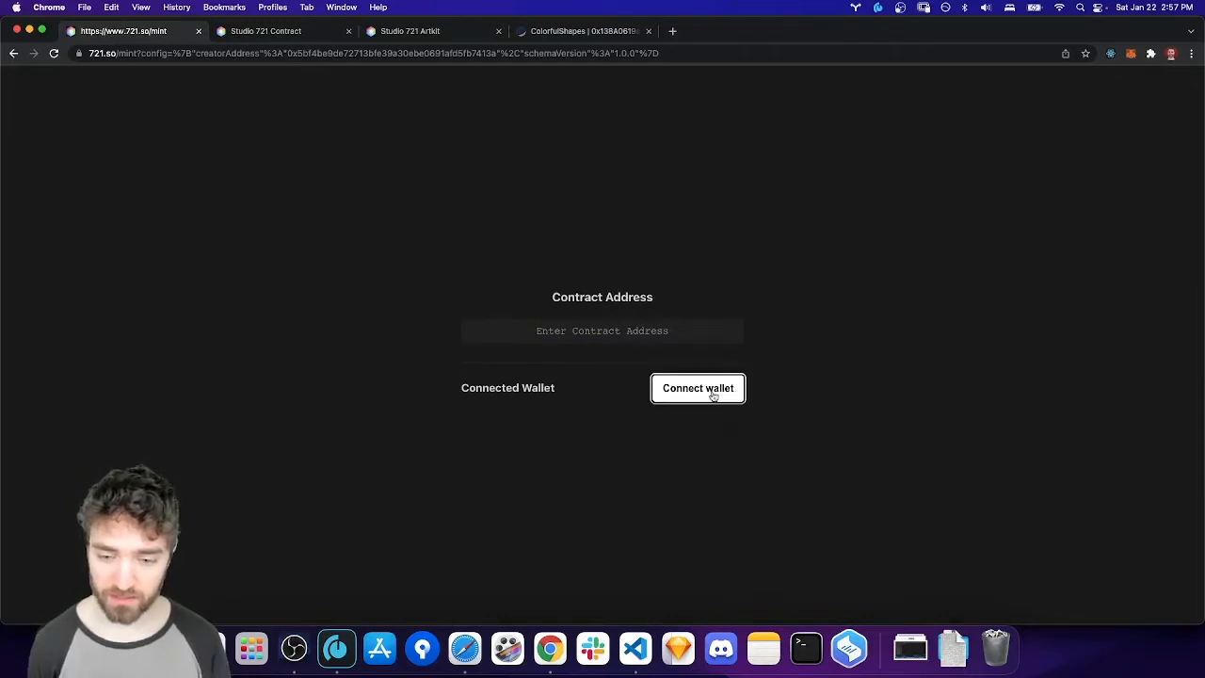
click(698, 388)
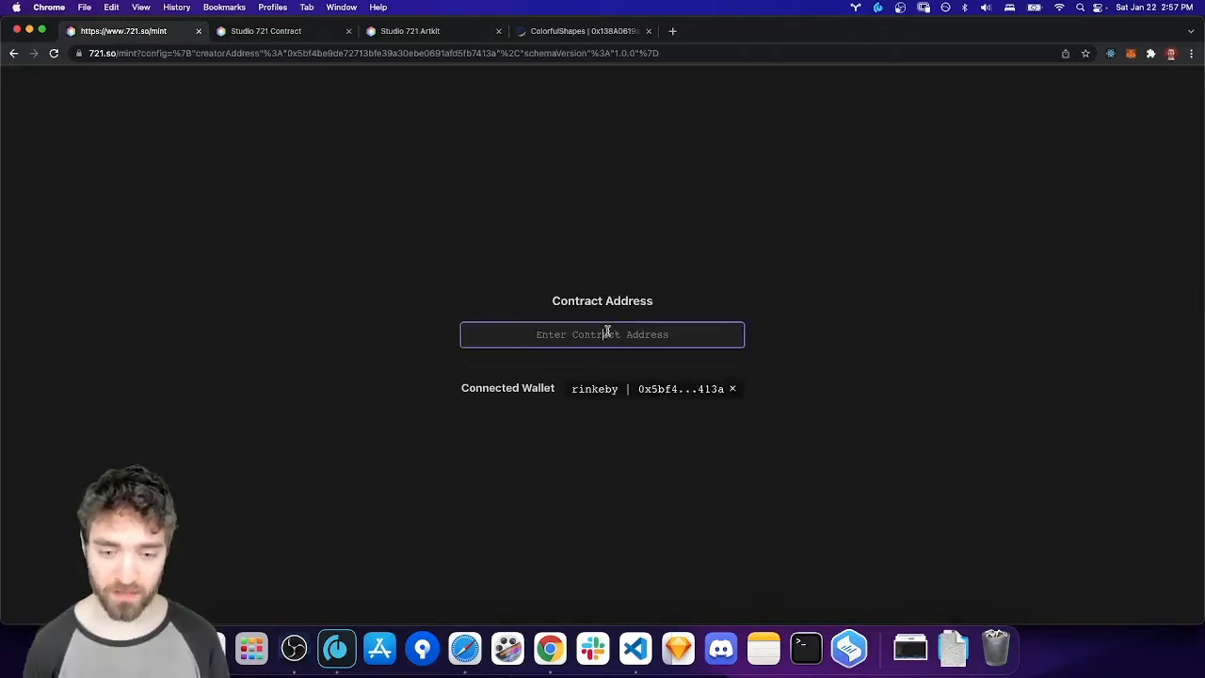
text(0x138A0619aC31e65d4F41a9261eaa7fe267A3AeD4)
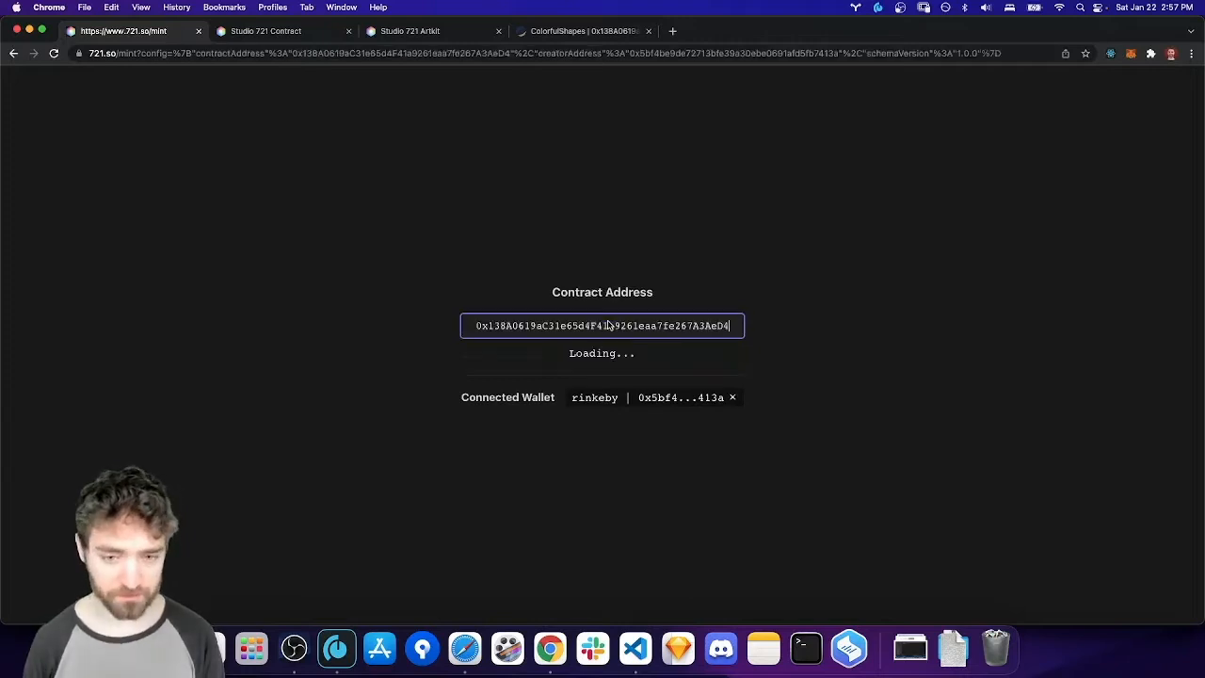
mouse_move(846, 414)
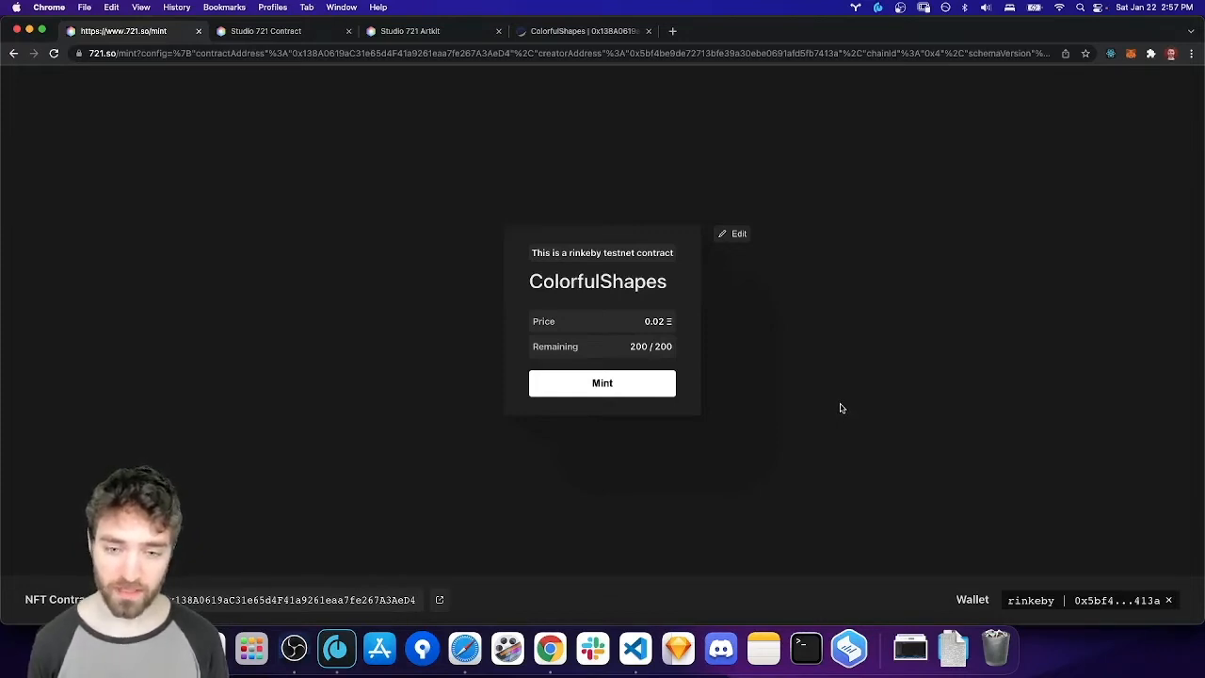
mouse_move(775, 384)
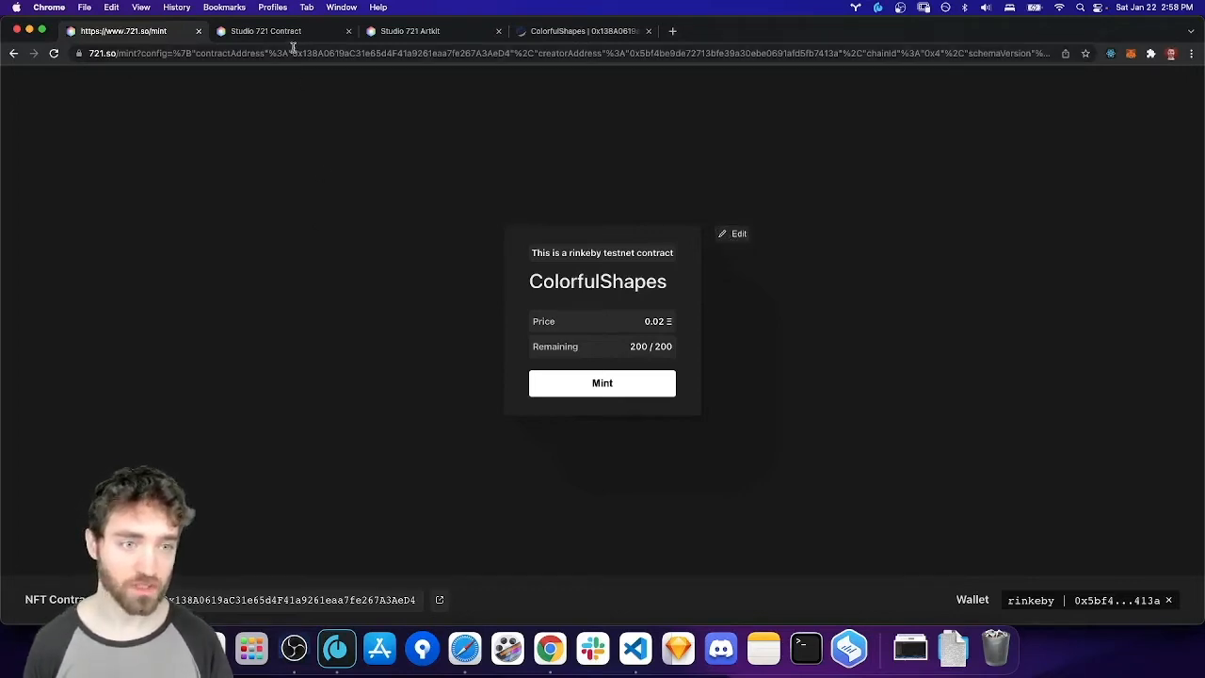
click(301, 54)
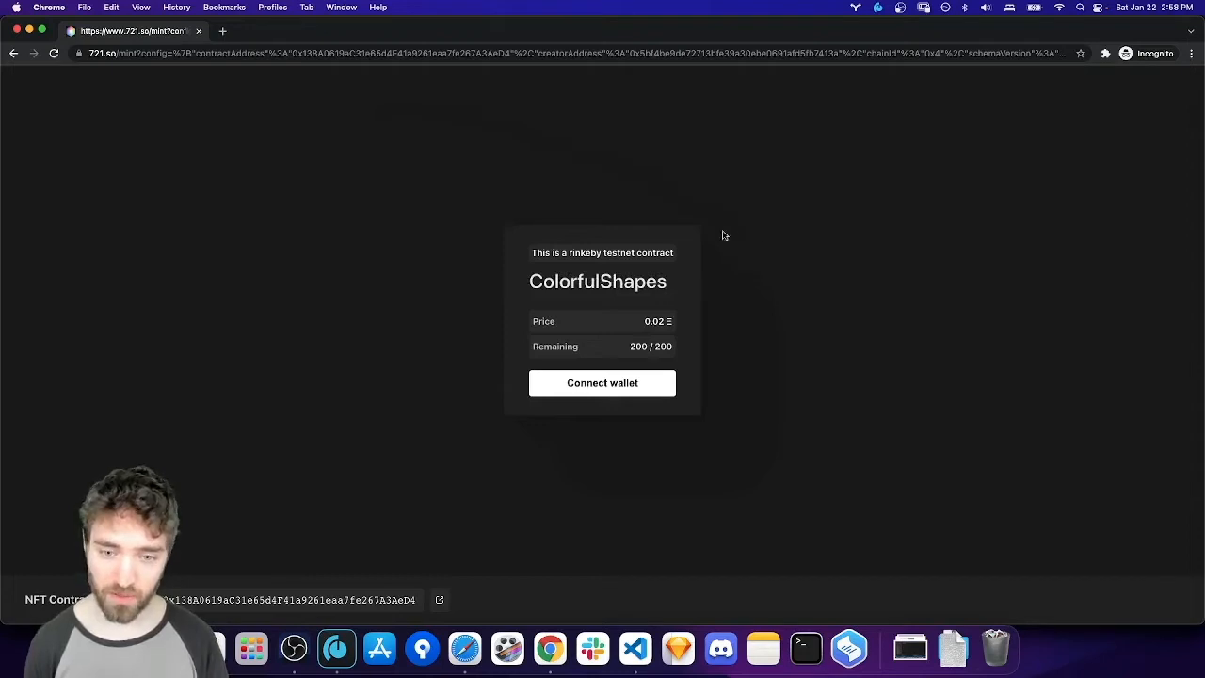
mouse_move(688, 390)
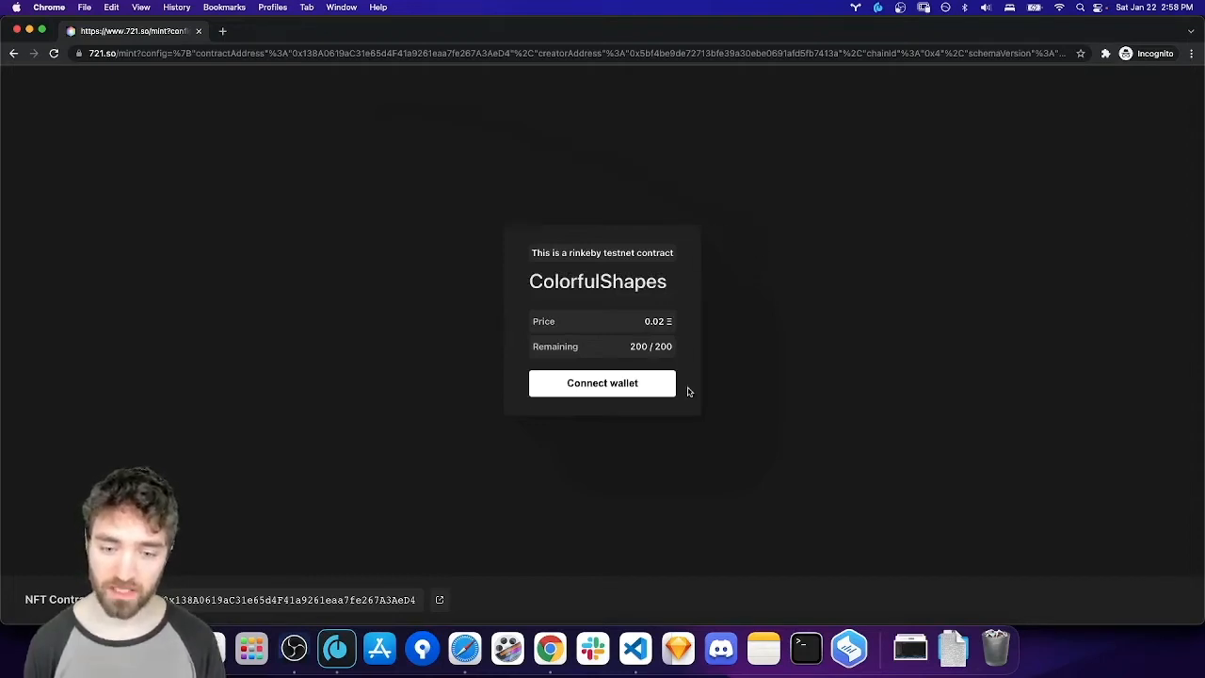
mouse_move(663, 370)
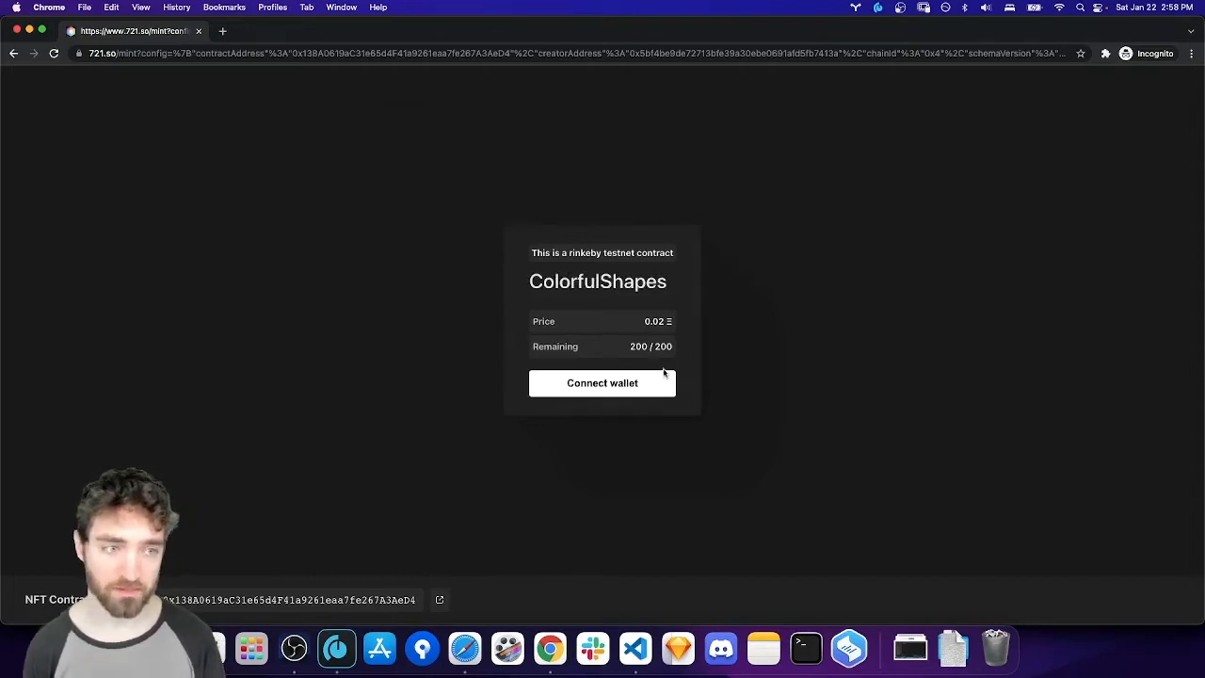
click(602, 383)
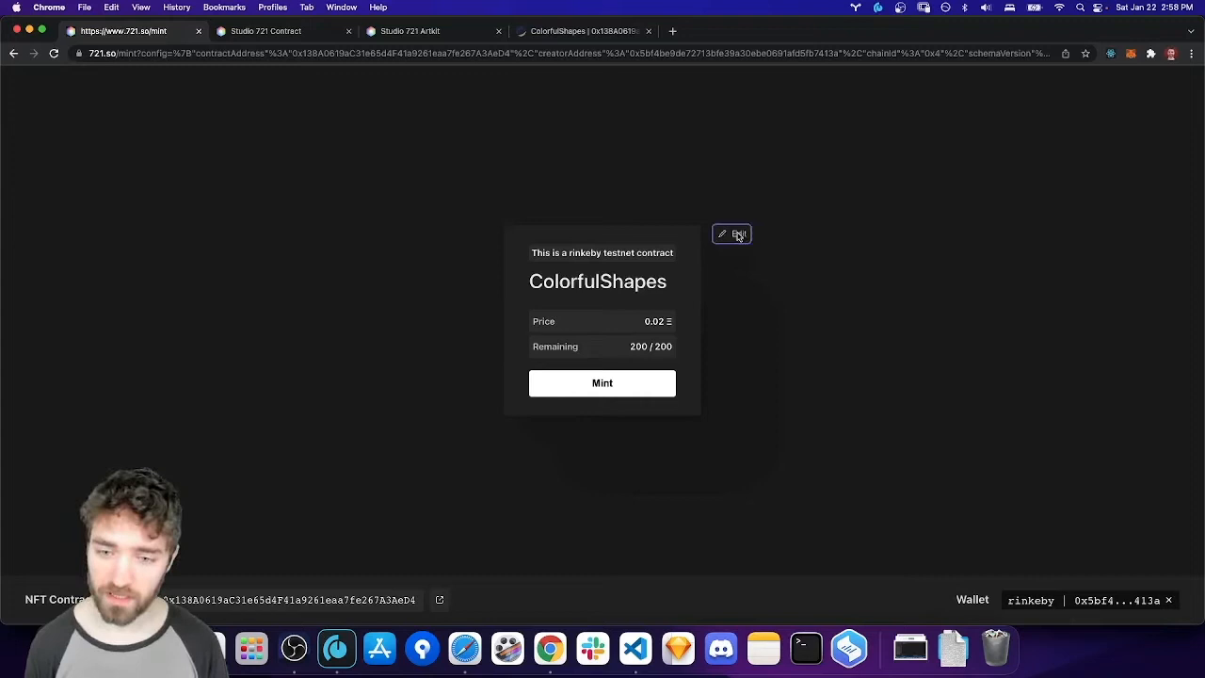
In edit mode, write the description 'My beautiful colo…' and choose the page background colour.
click(722, 234)
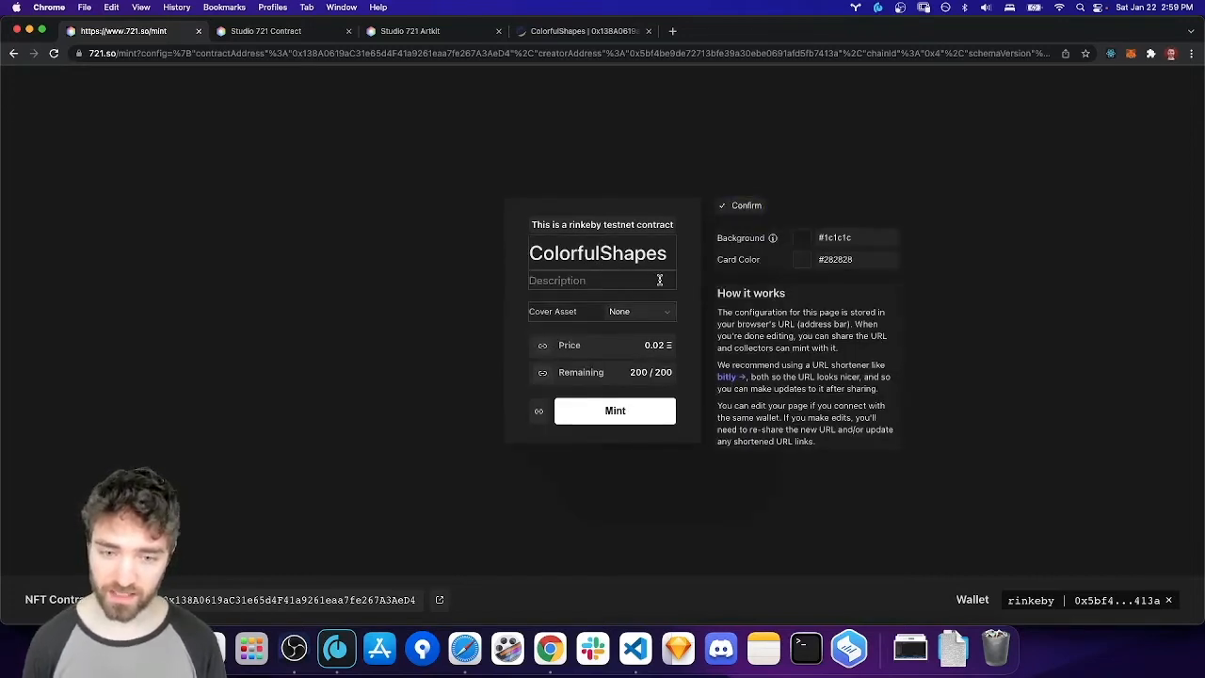
click(600, 253)
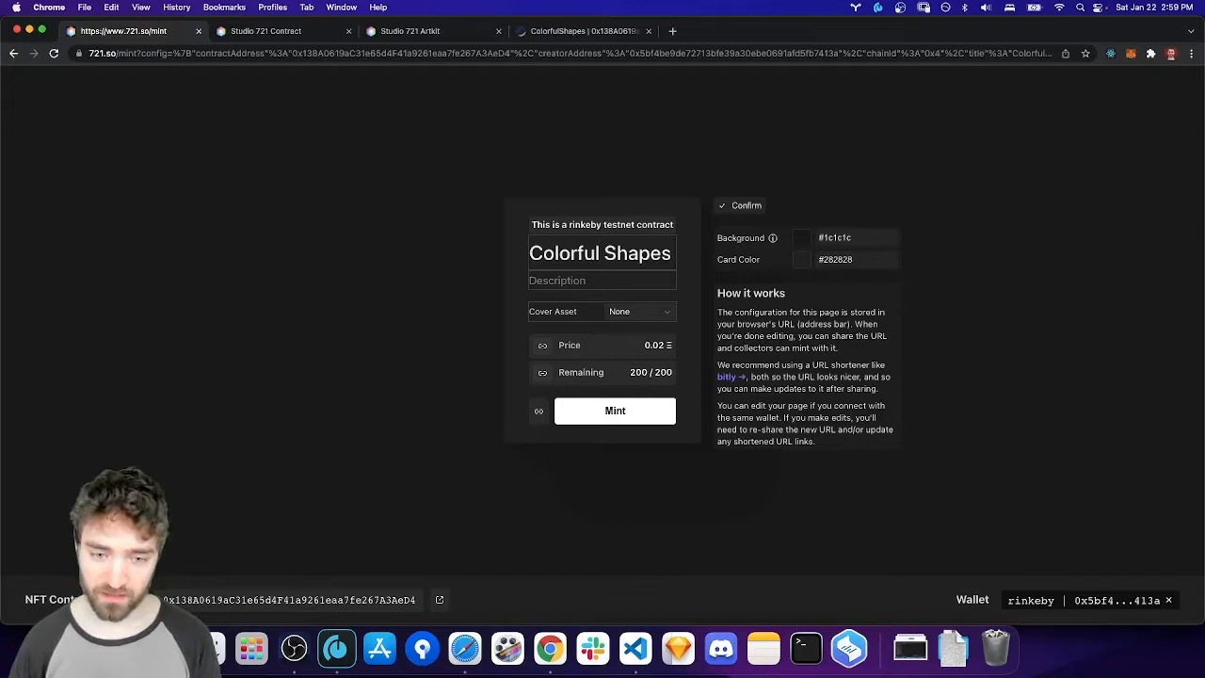
text(My beautiful colorful shapes)
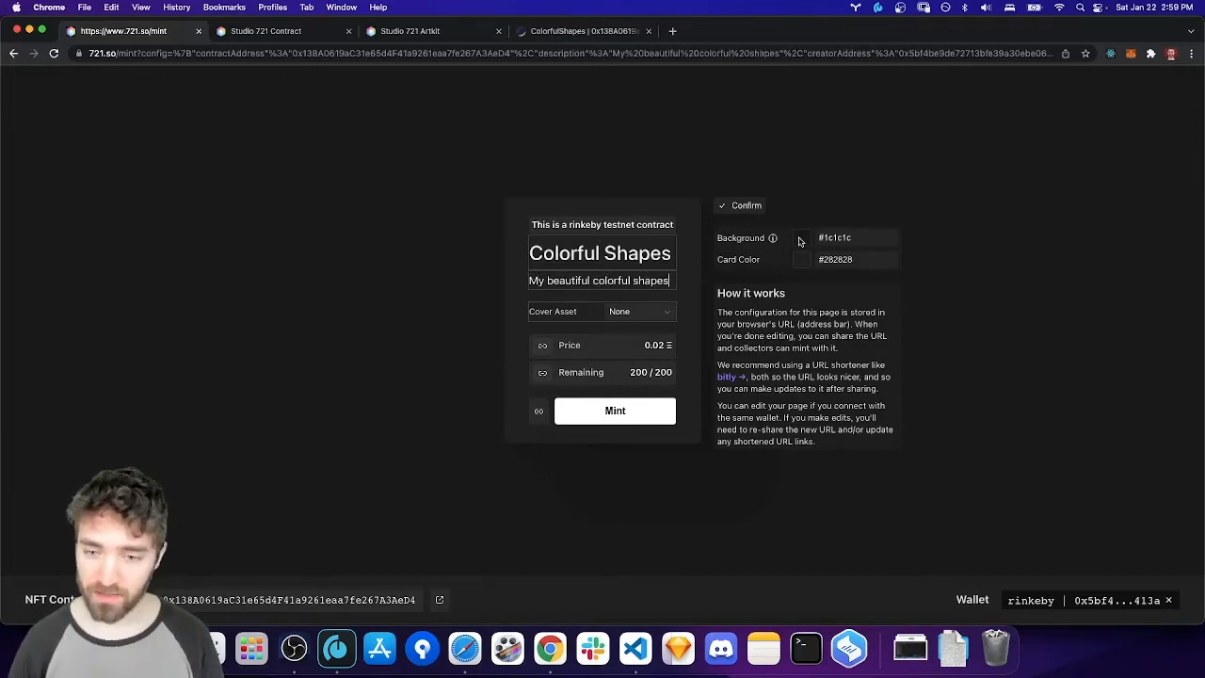
click(801, 237)
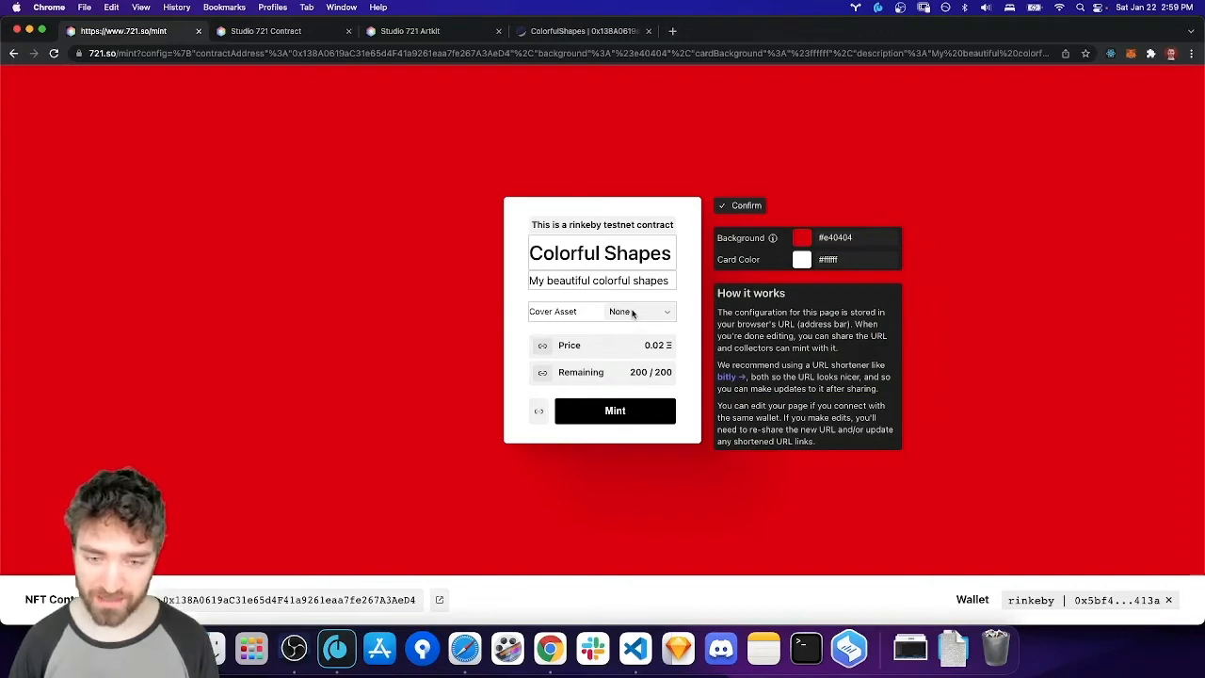
Set the cover asset type to Webpage using the Generative Art page's IPFS URL.
click(638, 312)
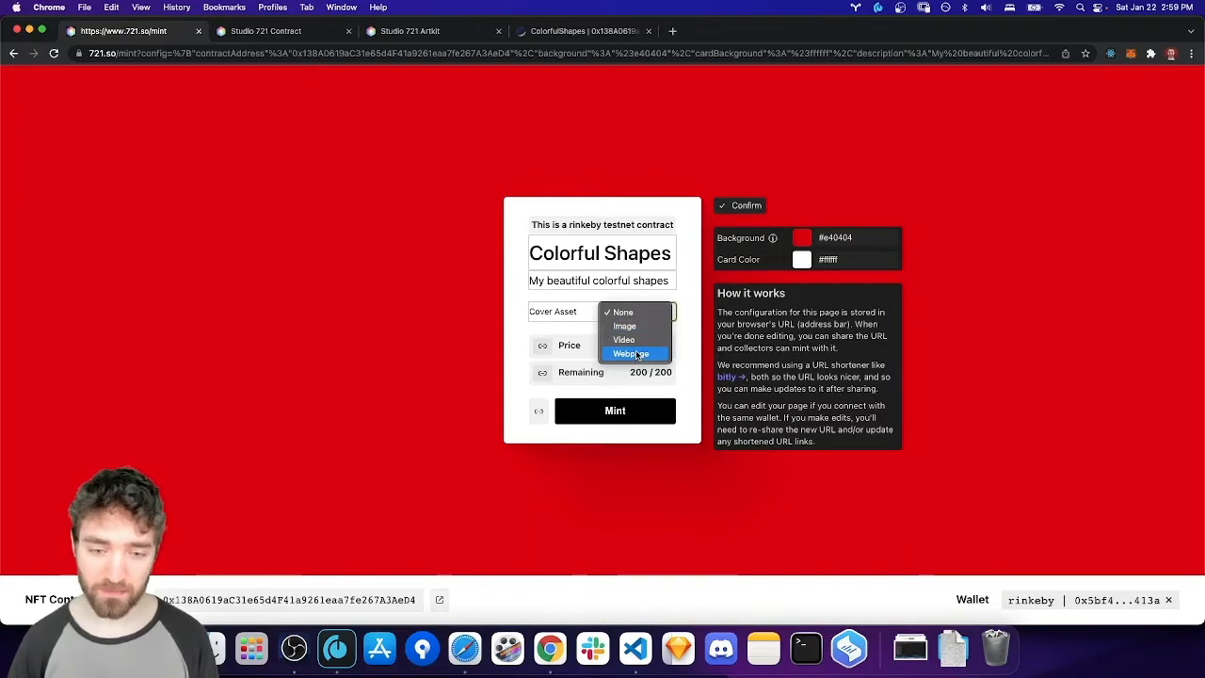
click(631, 353)
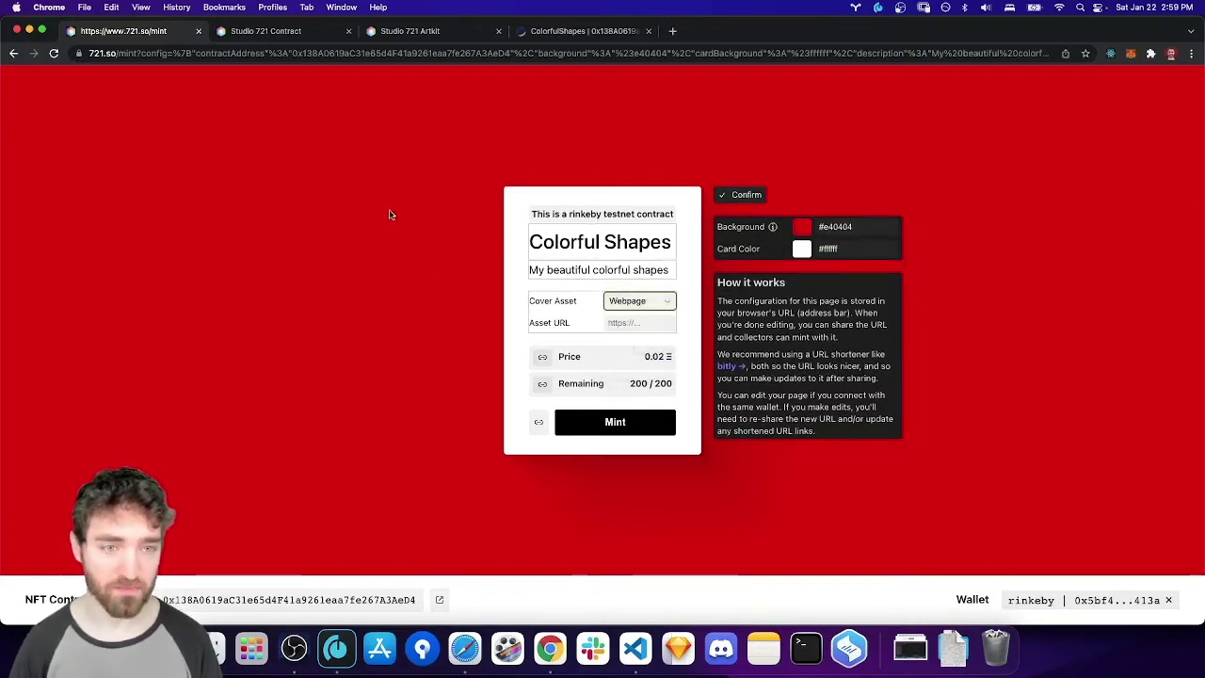
click(264, 31)
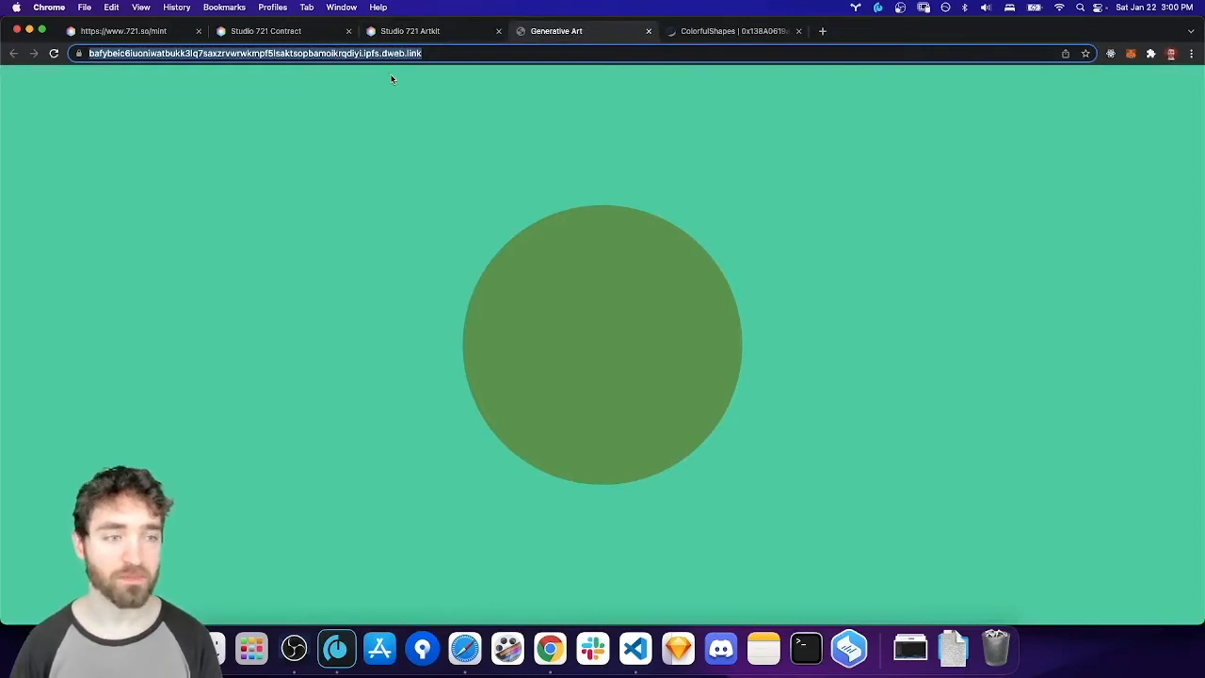
click(127, 31)
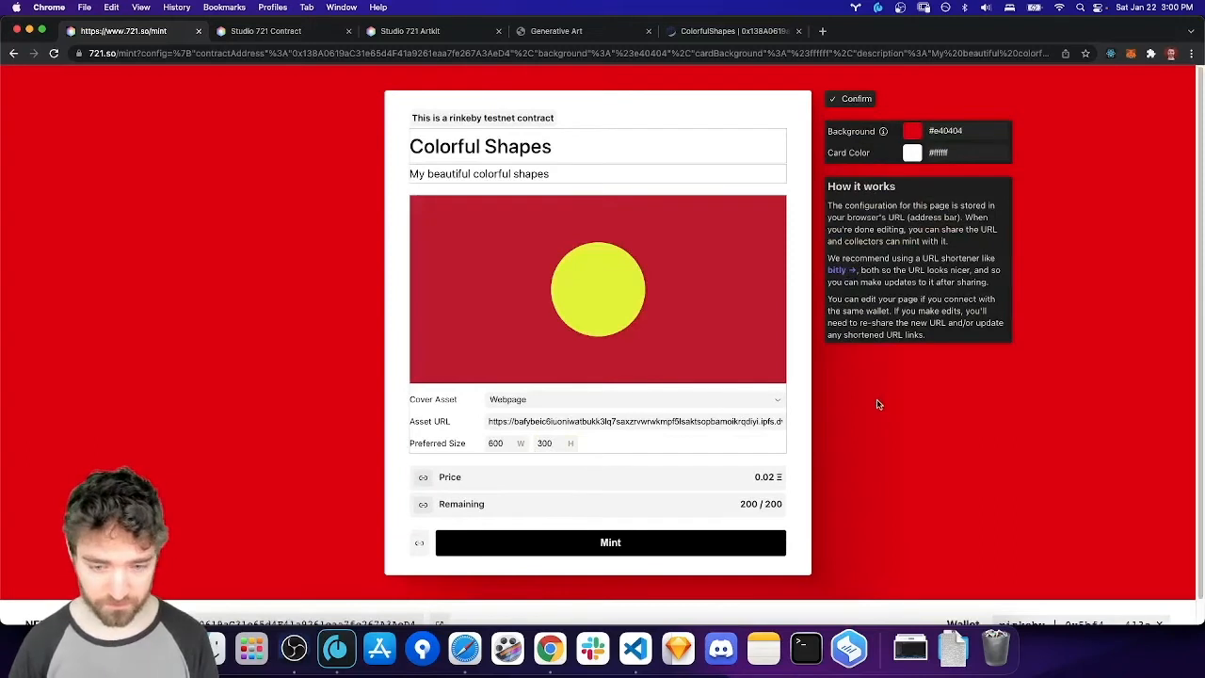
Confirm the page edits and check the visitor preview without a wallet.
click(850, 98)
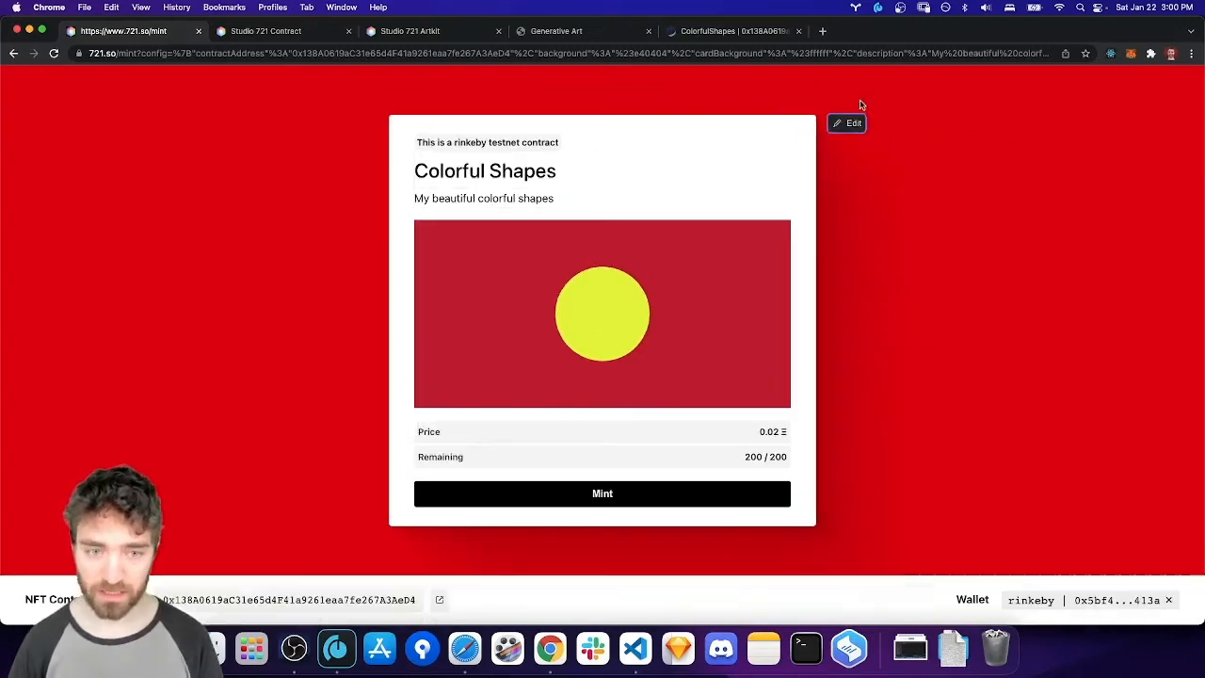
mouse_move(932, 364)
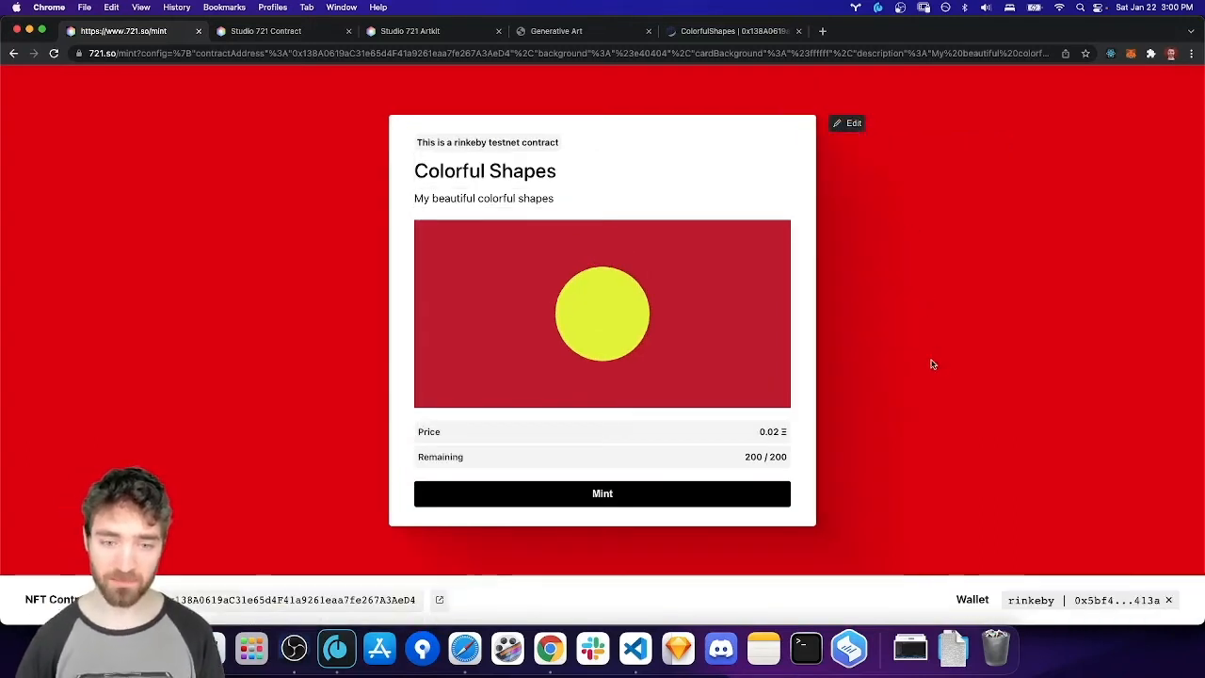
mouse_move(854, 308)
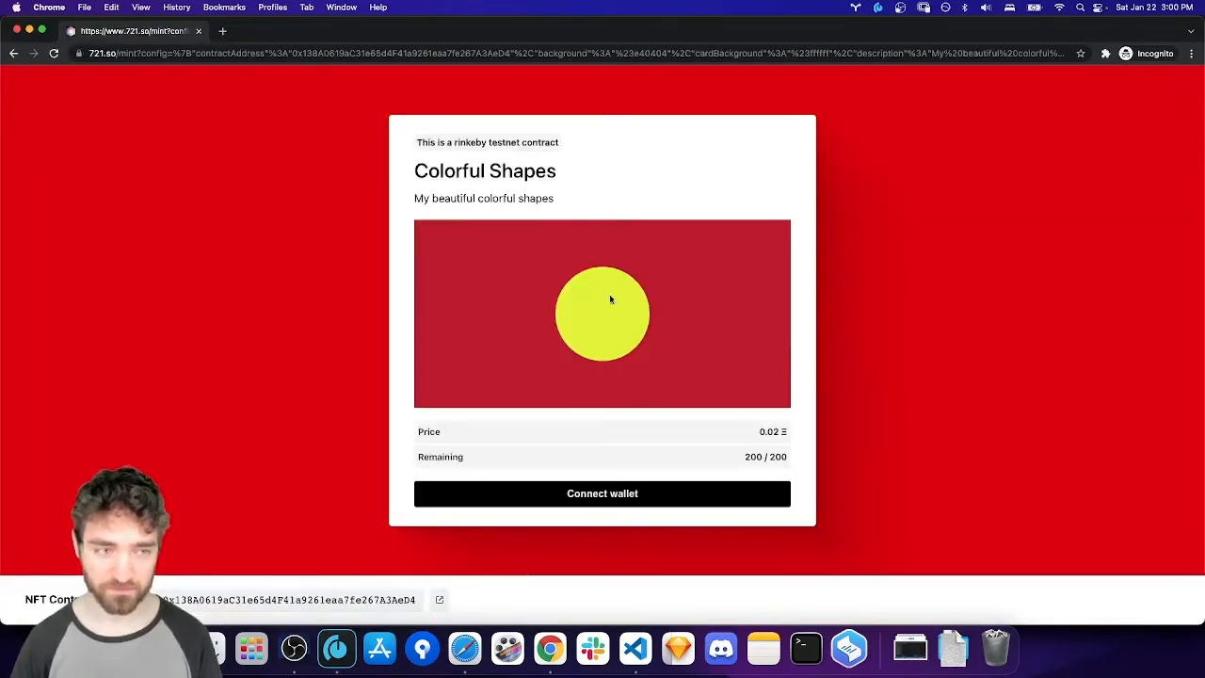
click(602, 493)
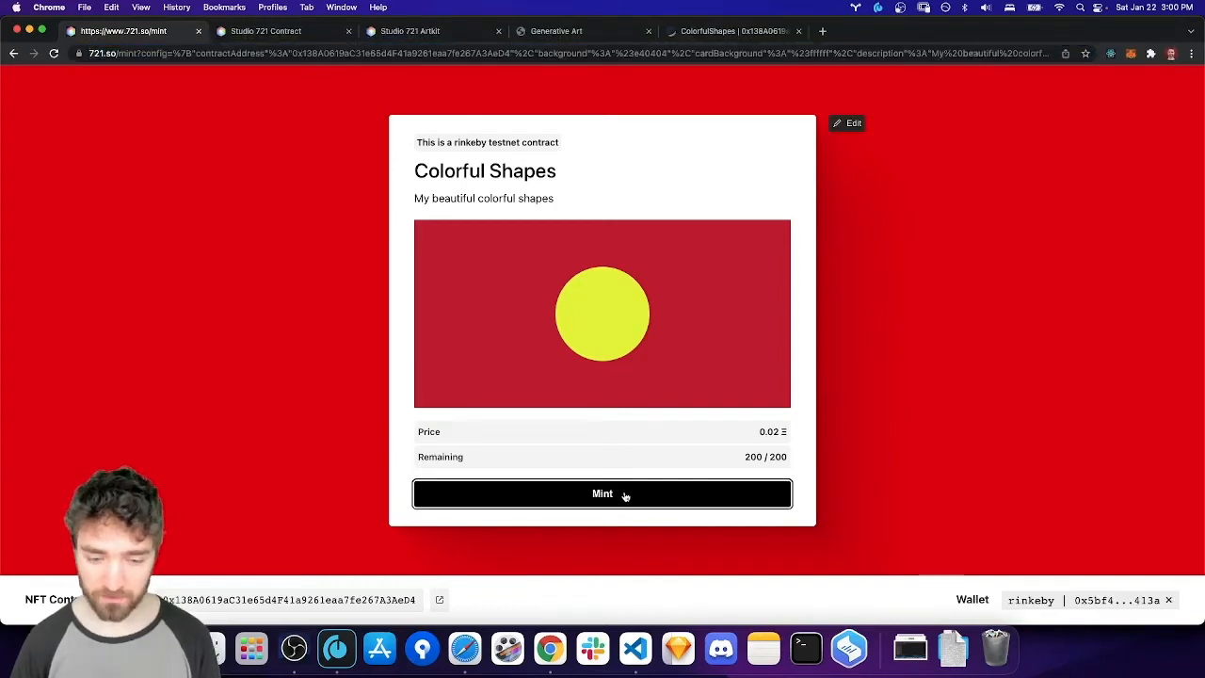
Mint one Colorful Shapes token from the mint page.
click(601, 493)
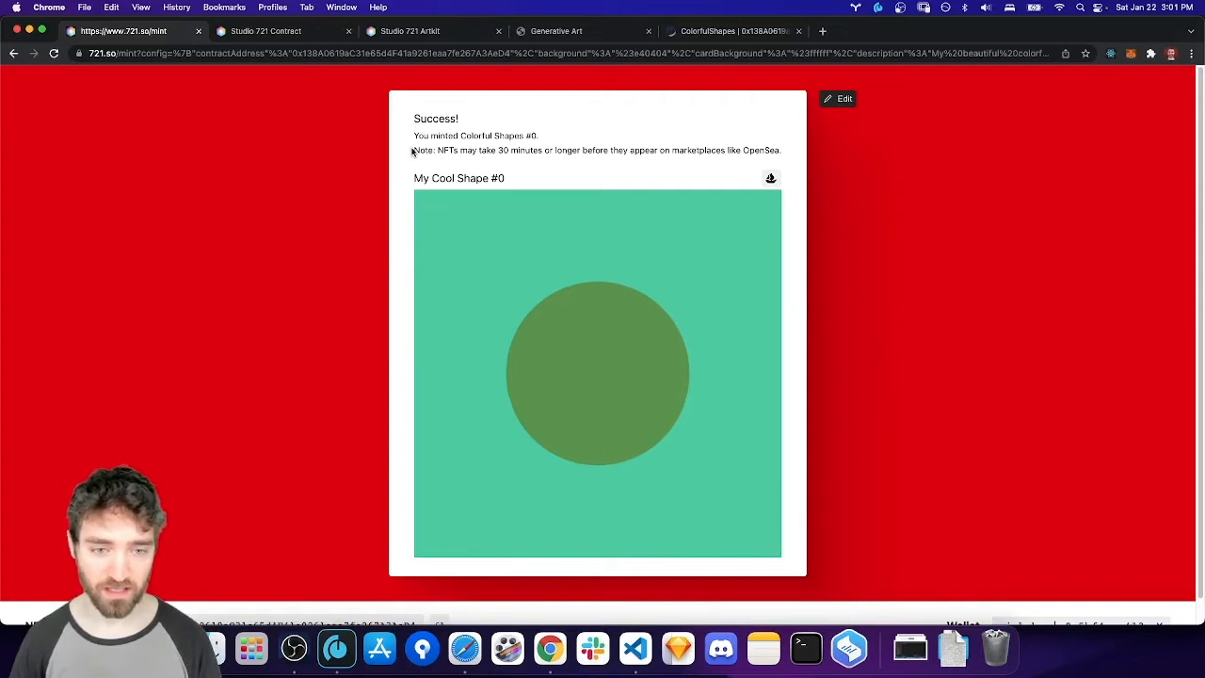
mouse_move(469, 221)
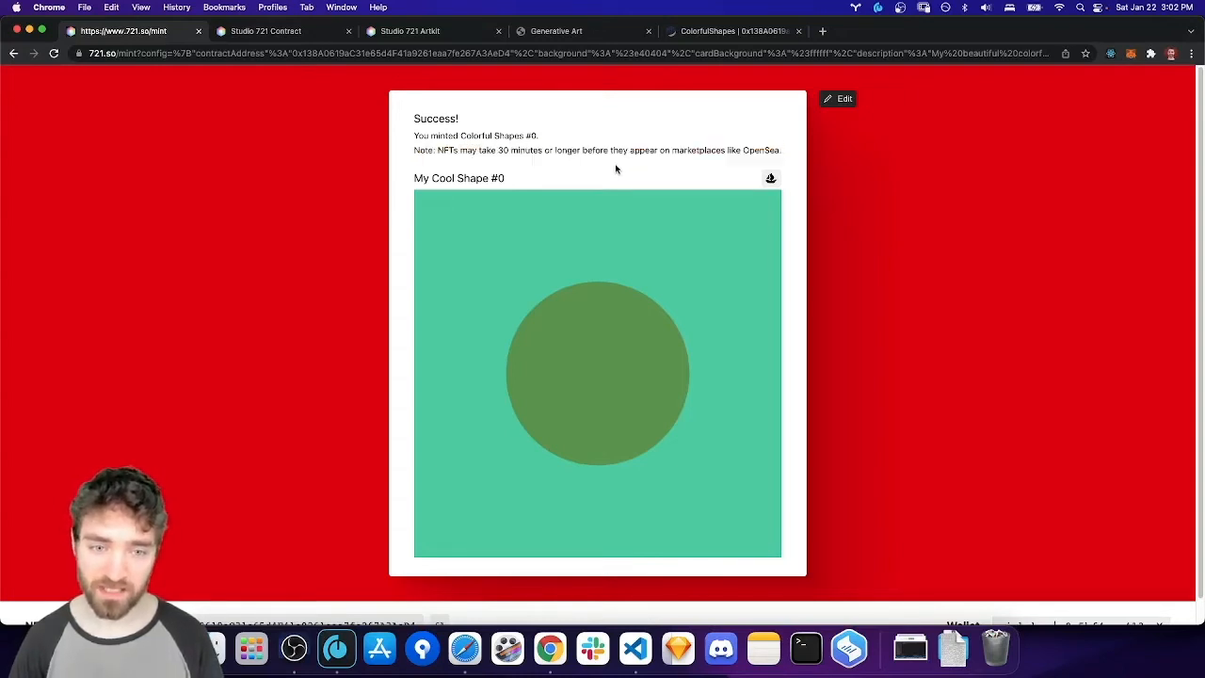
mouse_move(516, 168)
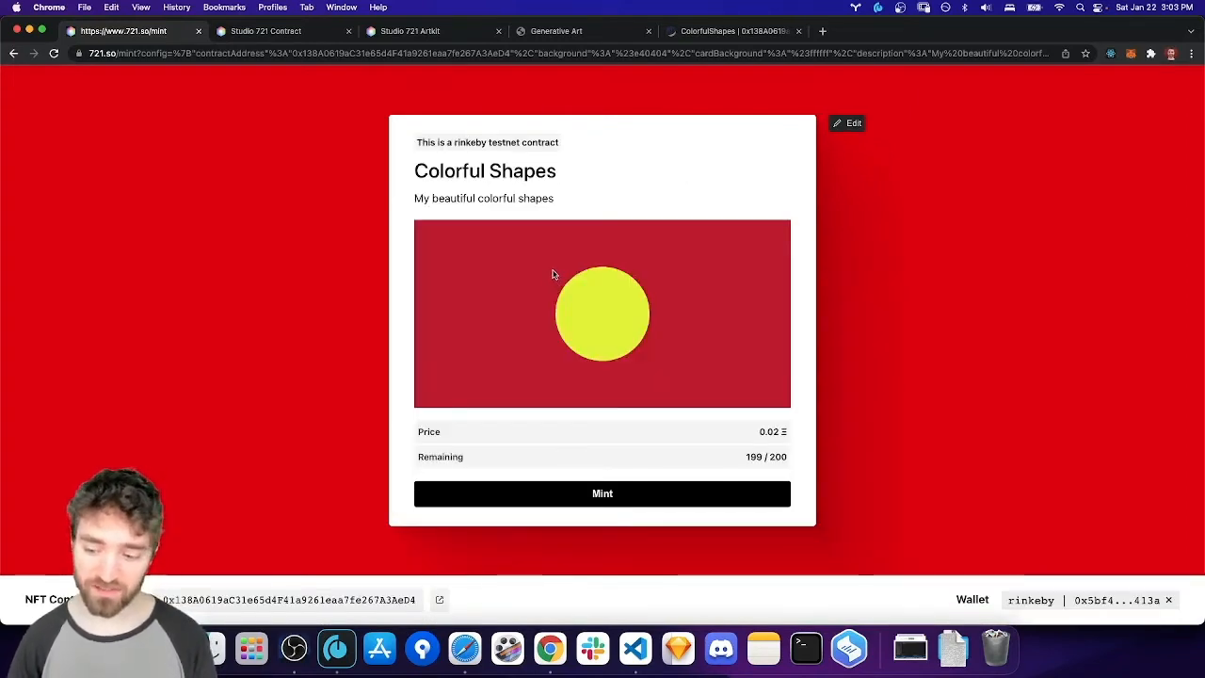
mouse_move(556, 279)
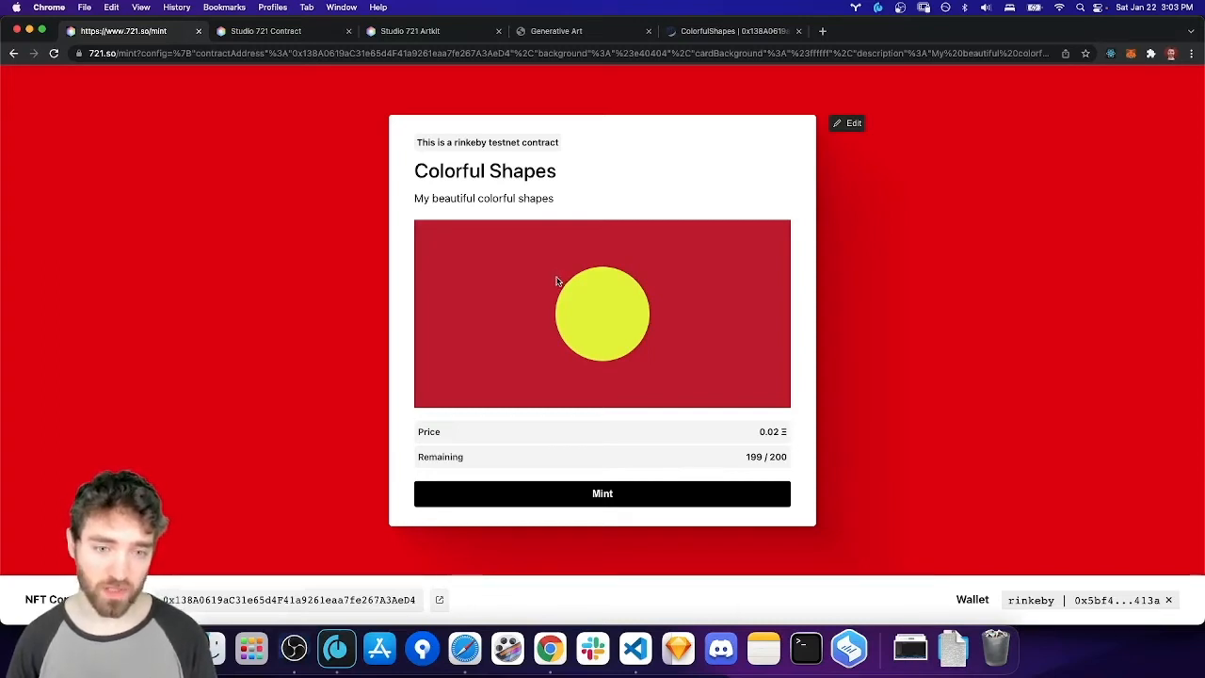
mouse_move(554, 278)
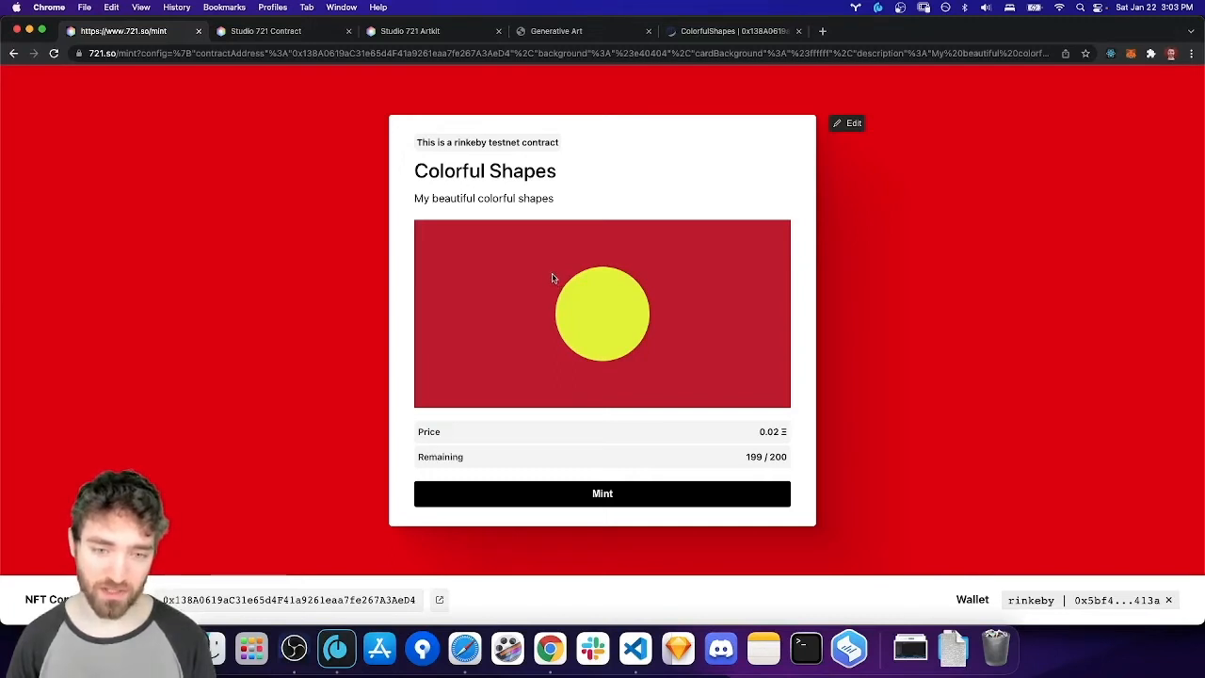
mouse_move(550, 276)
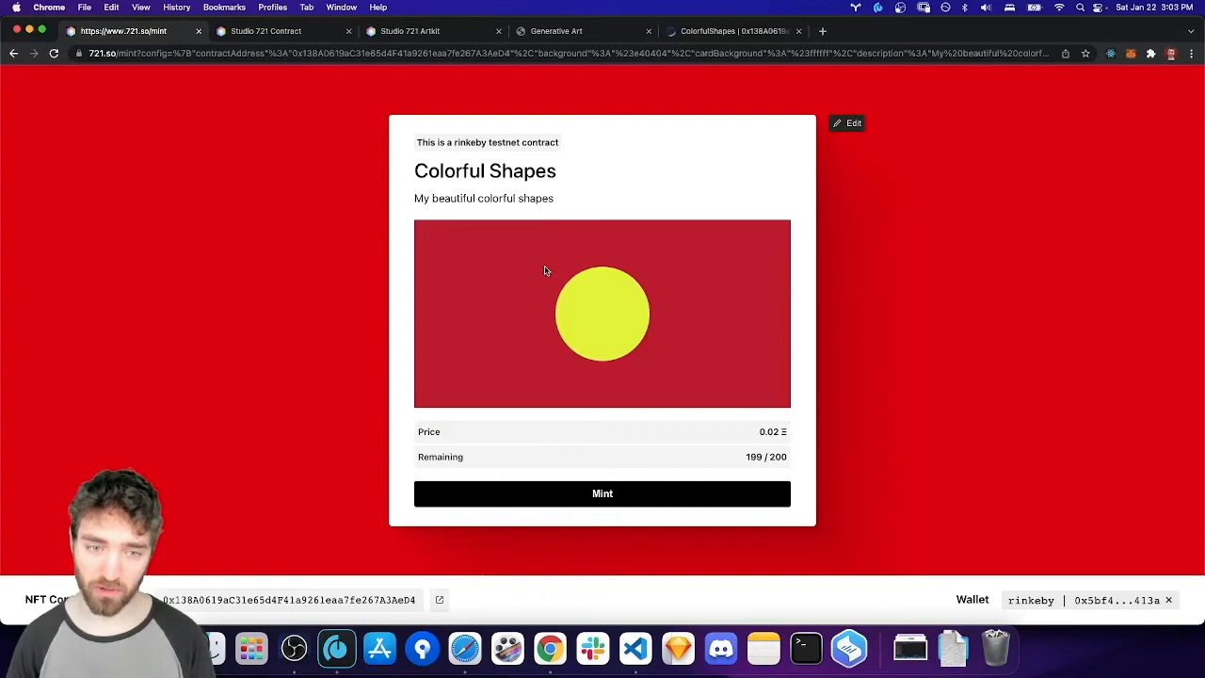
mouse_move(548, 272)
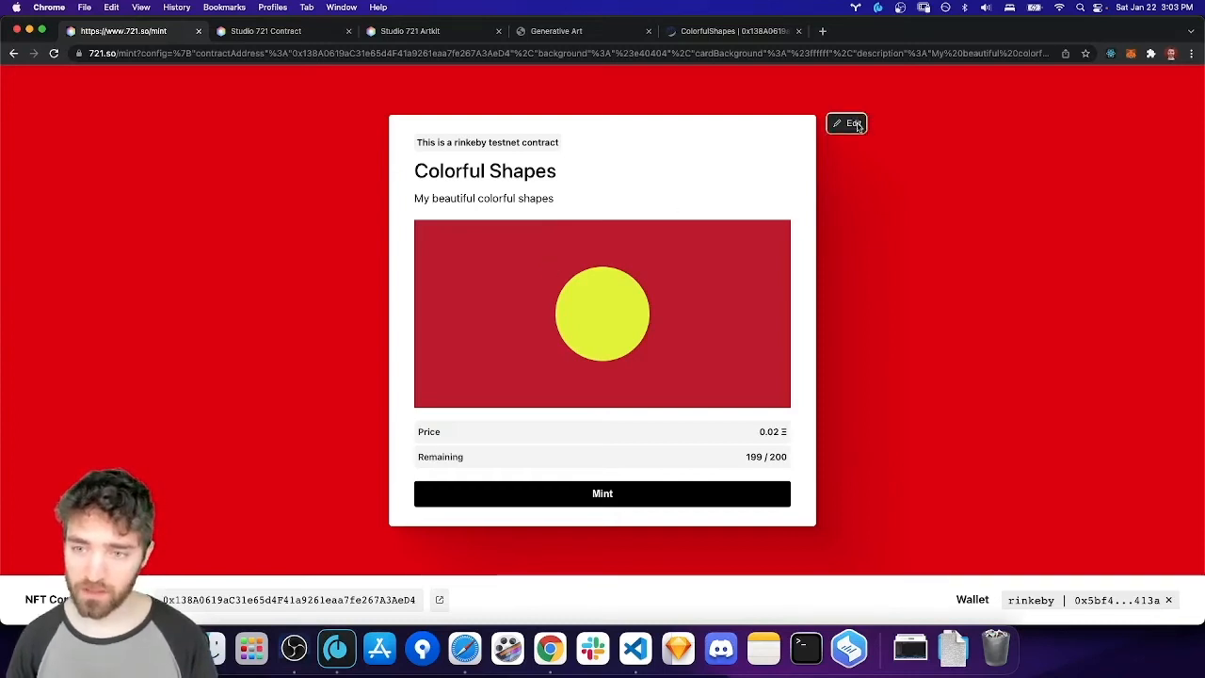
Reopen the mint page editor and keep PRICE as the price data source.
click(847, 123)
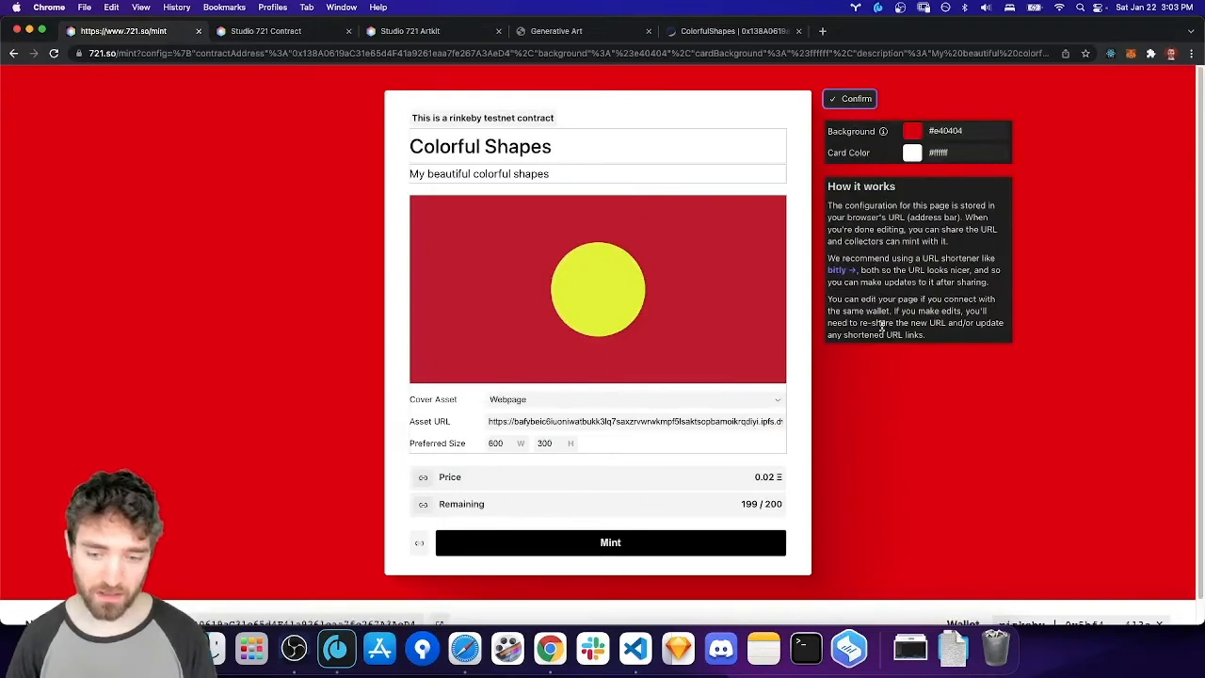
click(423, 477)
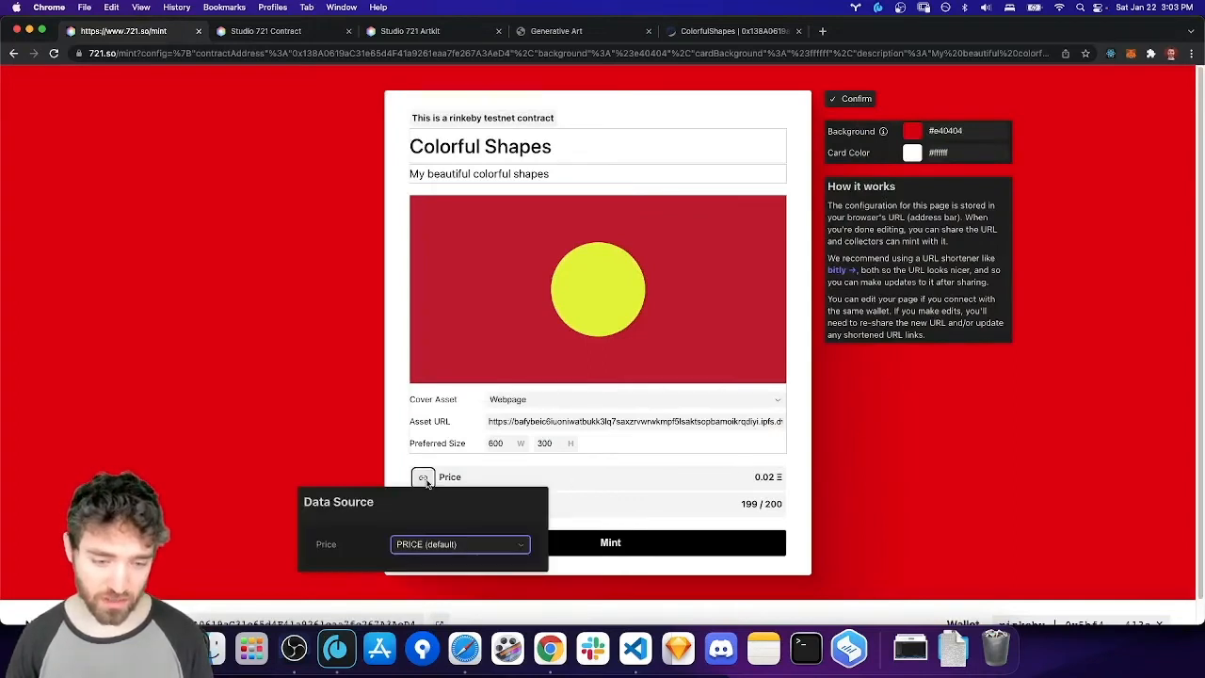
click(460, 545)
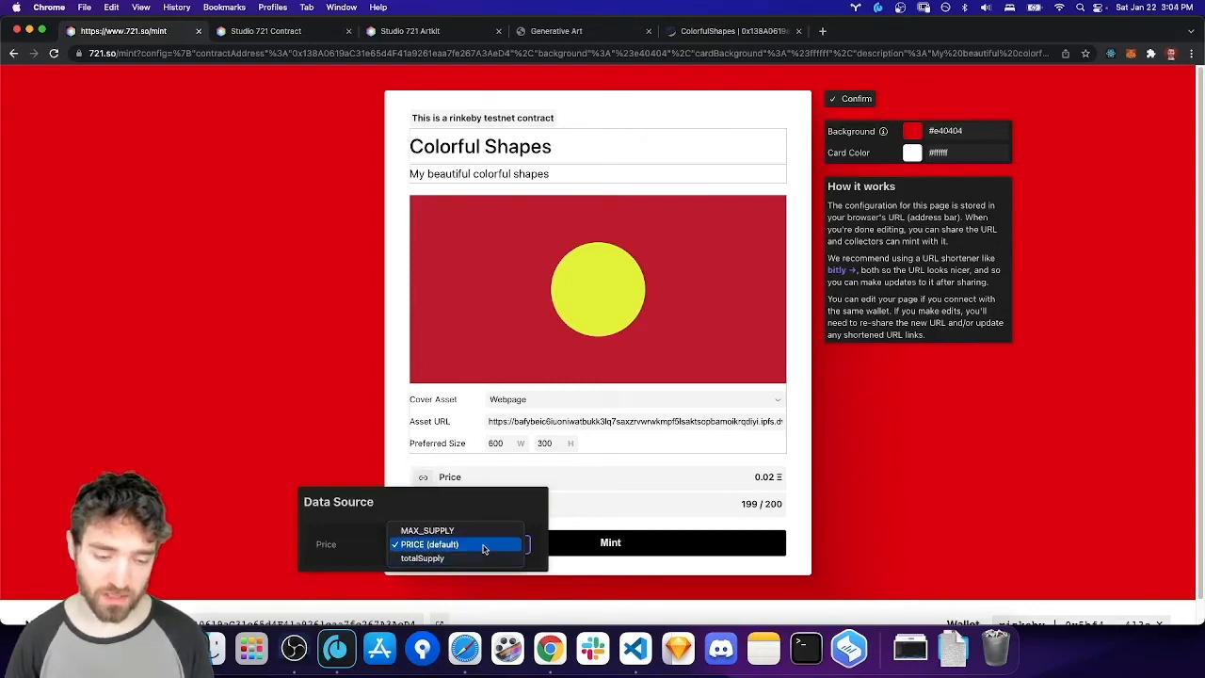
click(429, 545)
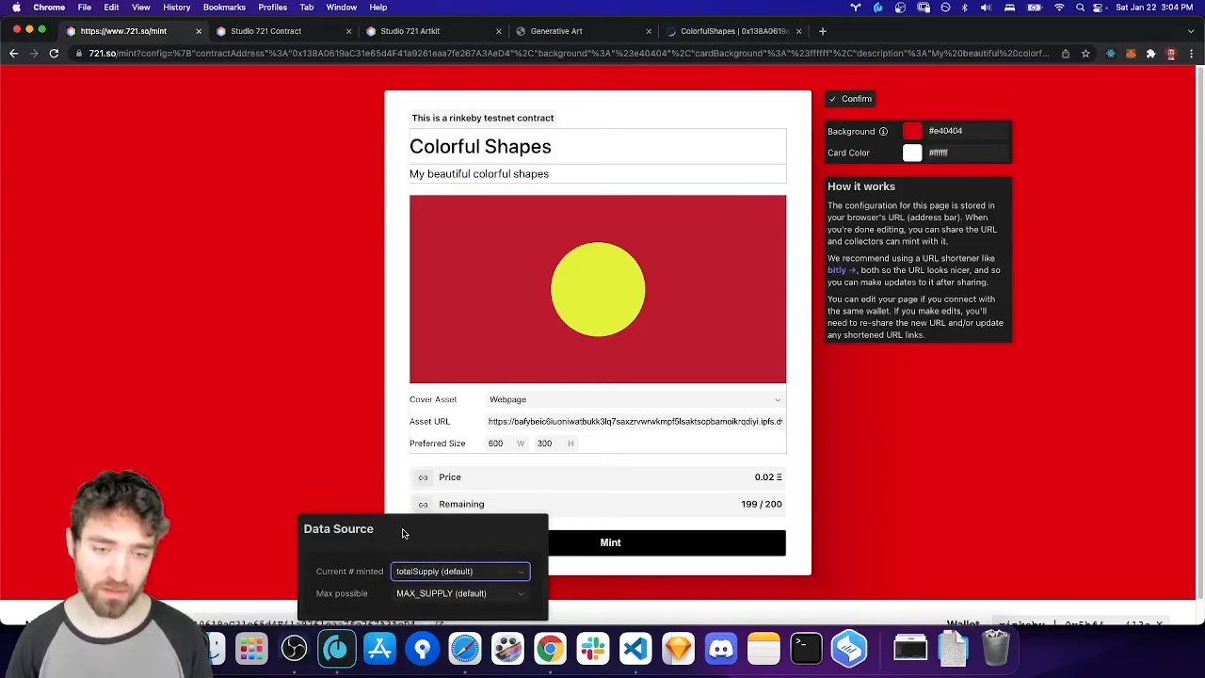
mouse_move(392, 507)
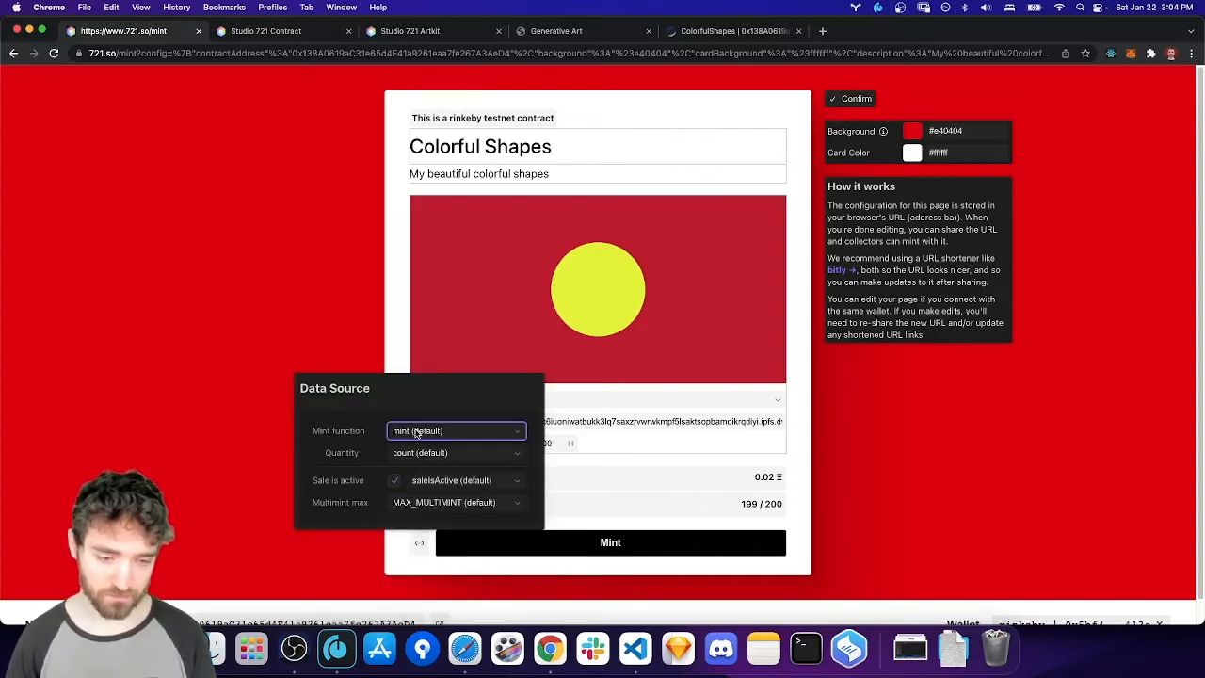
Review the minting function options, close Data Source, and confirm the edits.
click(454, 431)
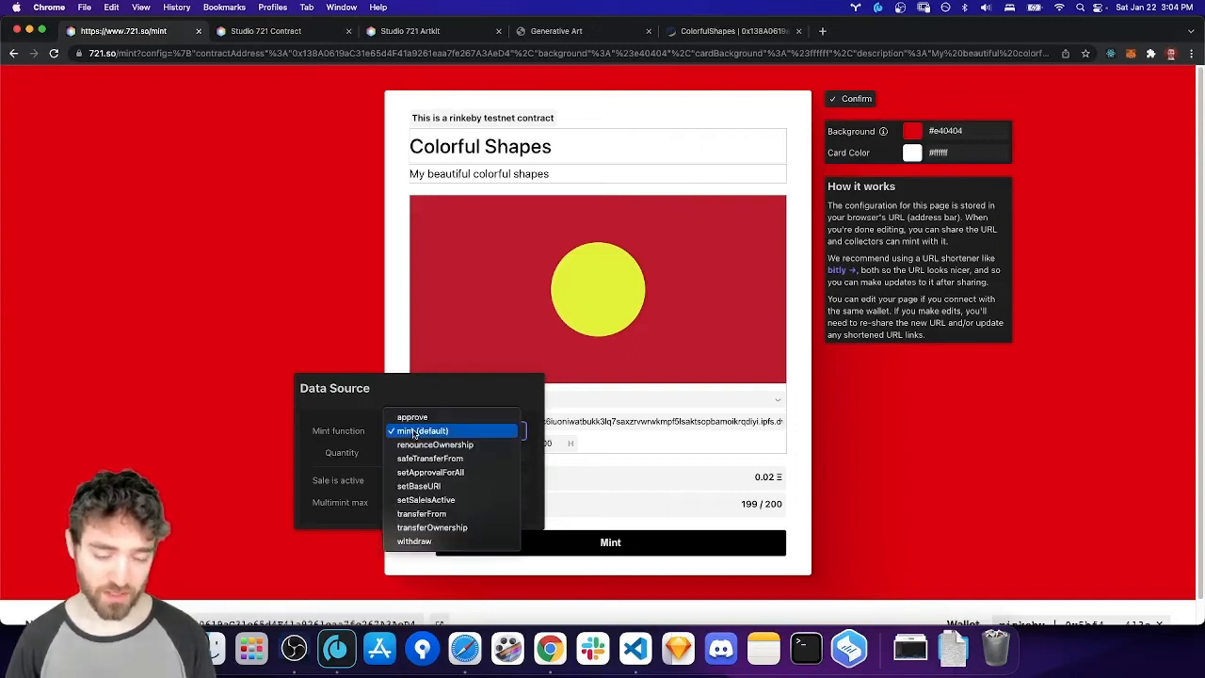
mouse_move(427, 471)
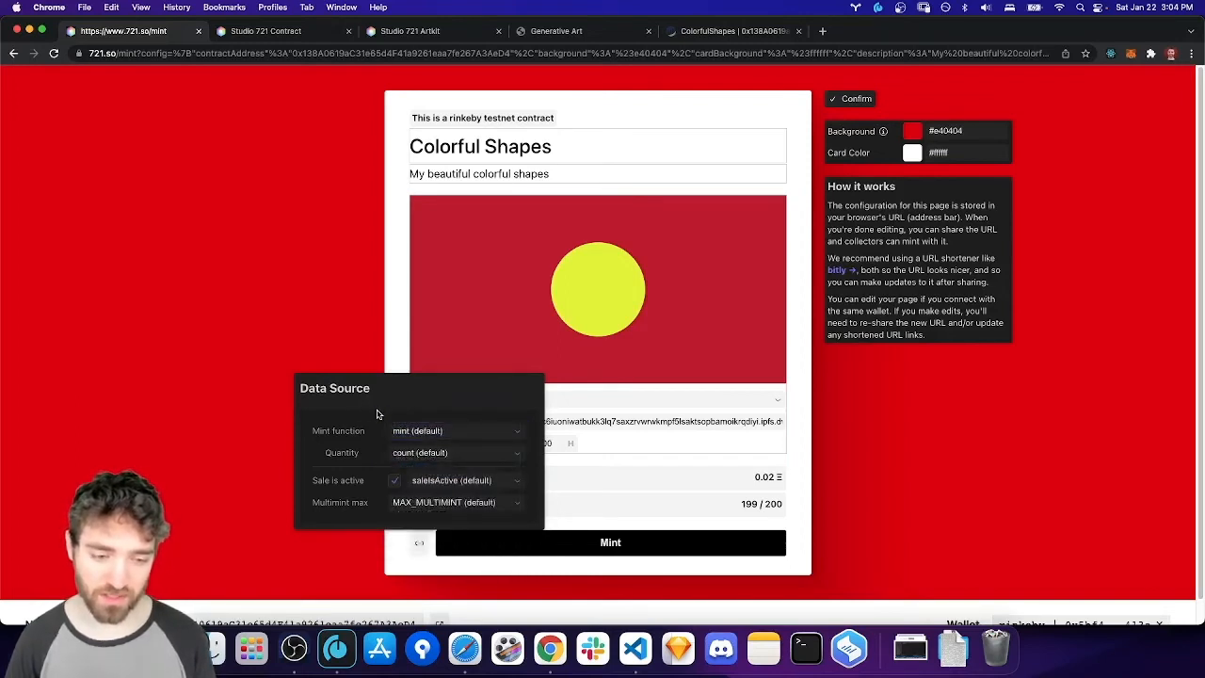
mouse_move(398, 452)
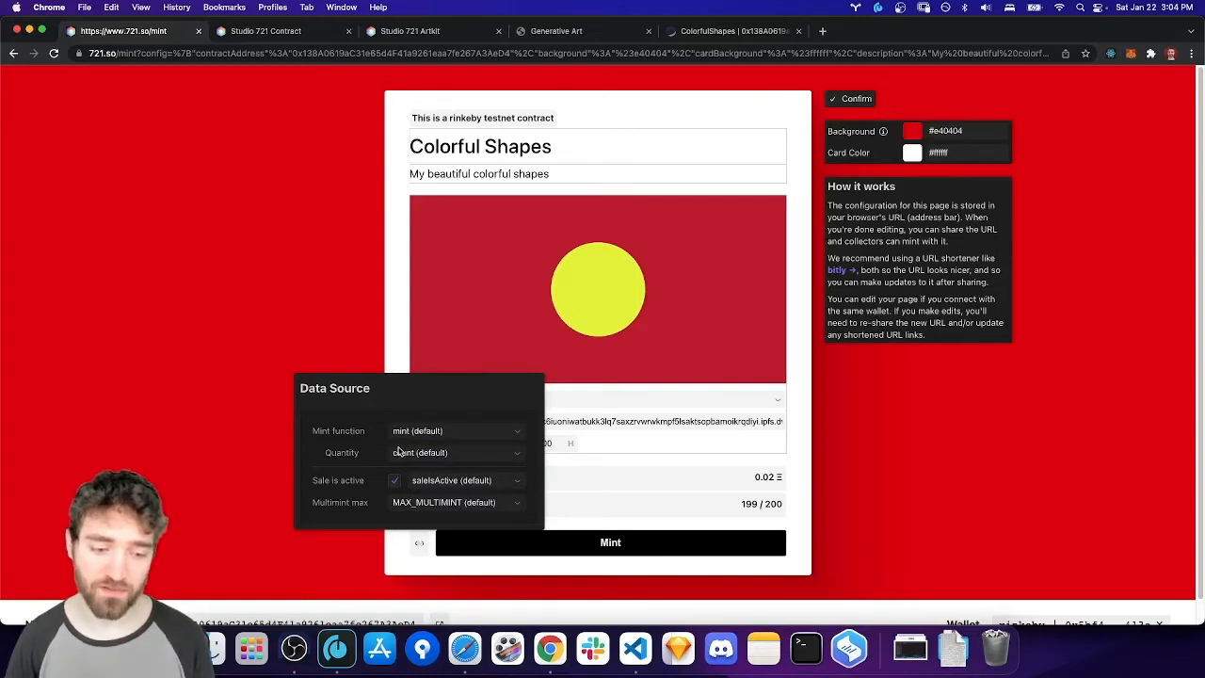
click(454, 453)
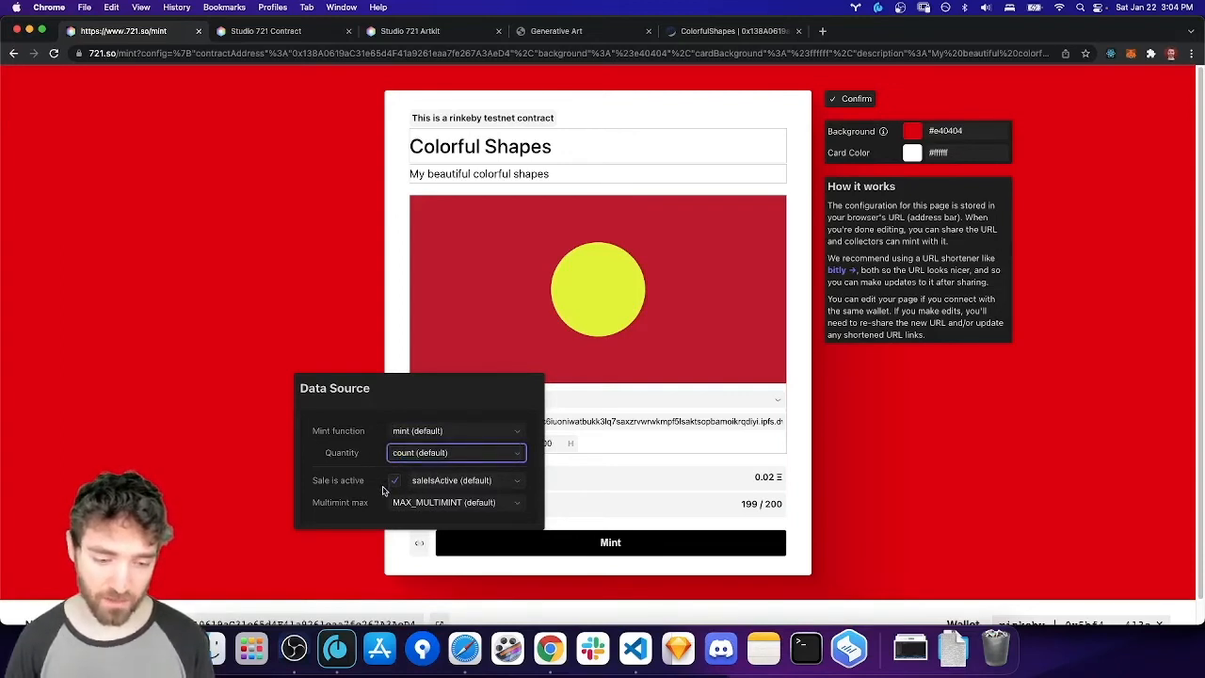
click(412, 344)
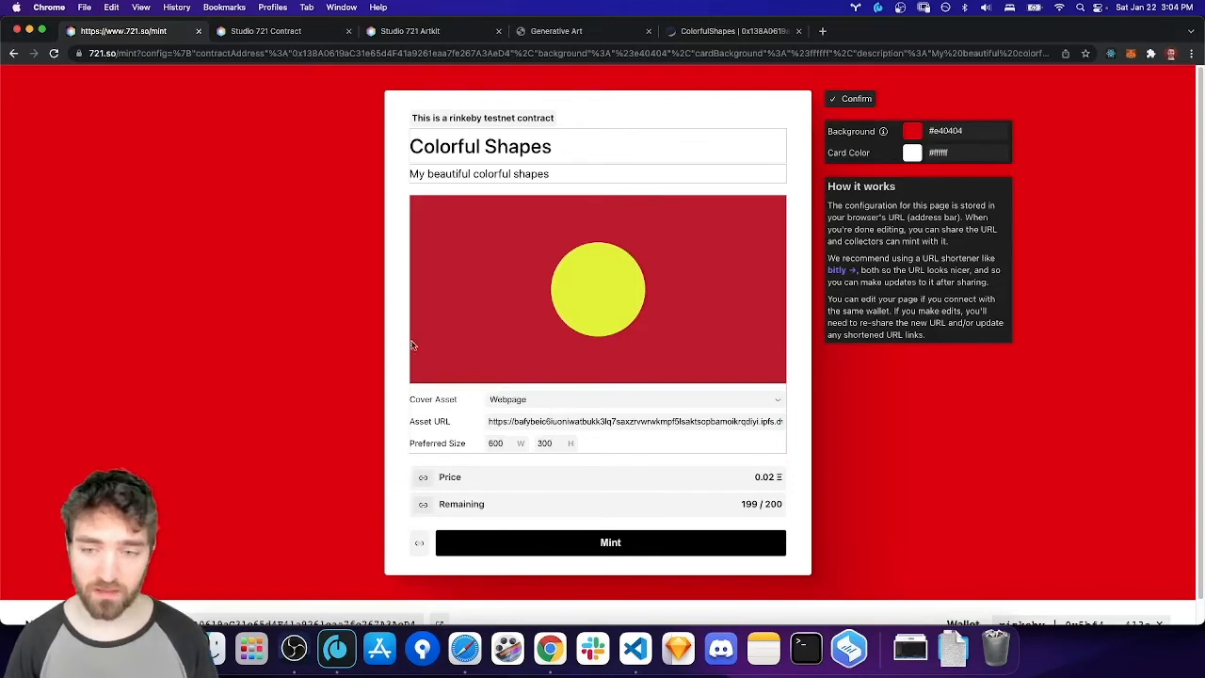
click(851, 98)
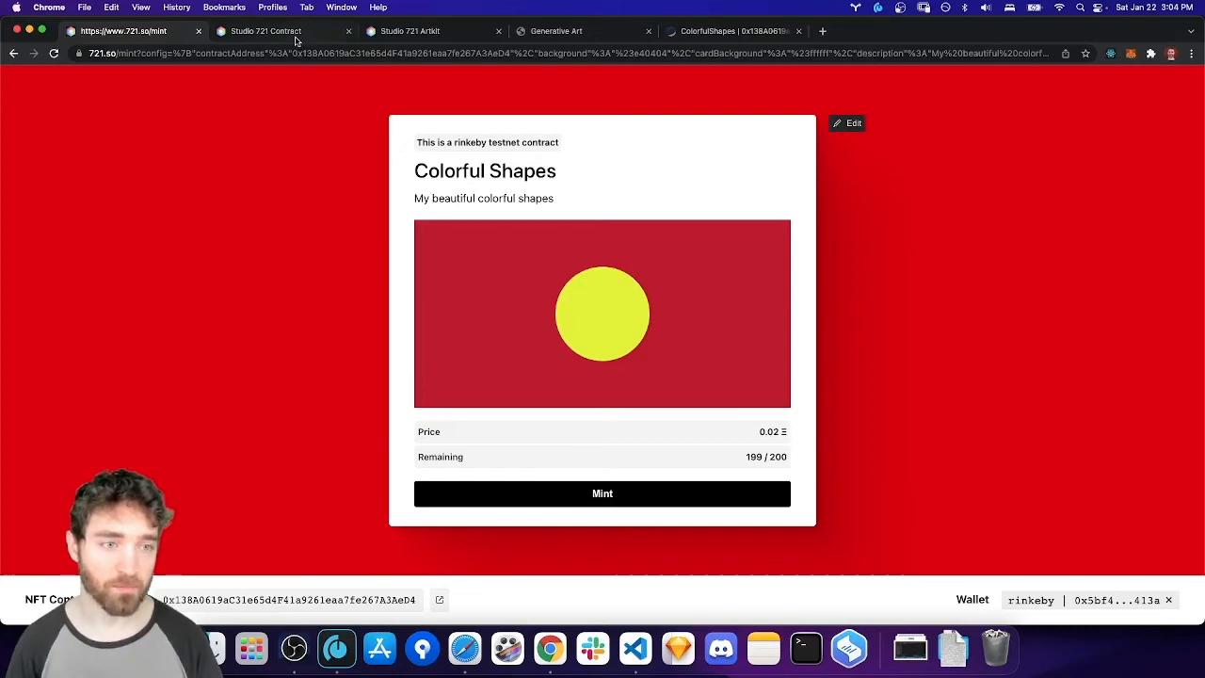
Switch to the ColorfulShapes contract code on Etherscan.
click(273, 31)
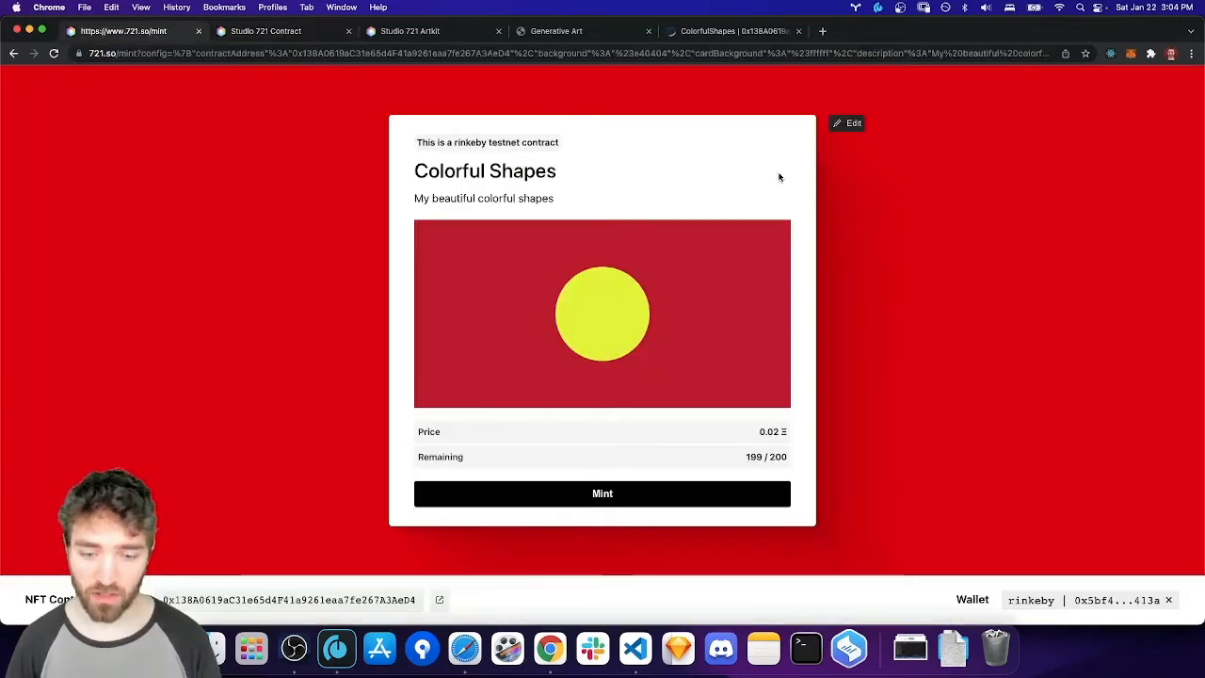
mouse_move(832, 451)
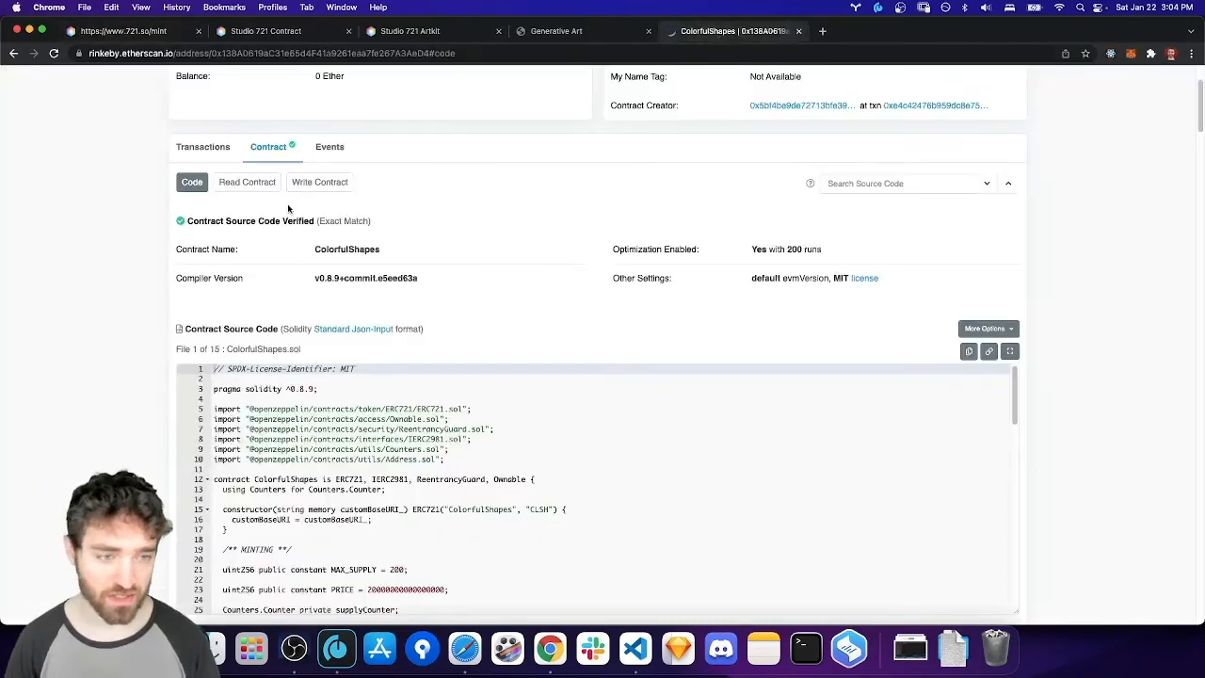
Call setSaleIsActive with false via Write Contract and approve it in MetaMask.
click(319, 182)
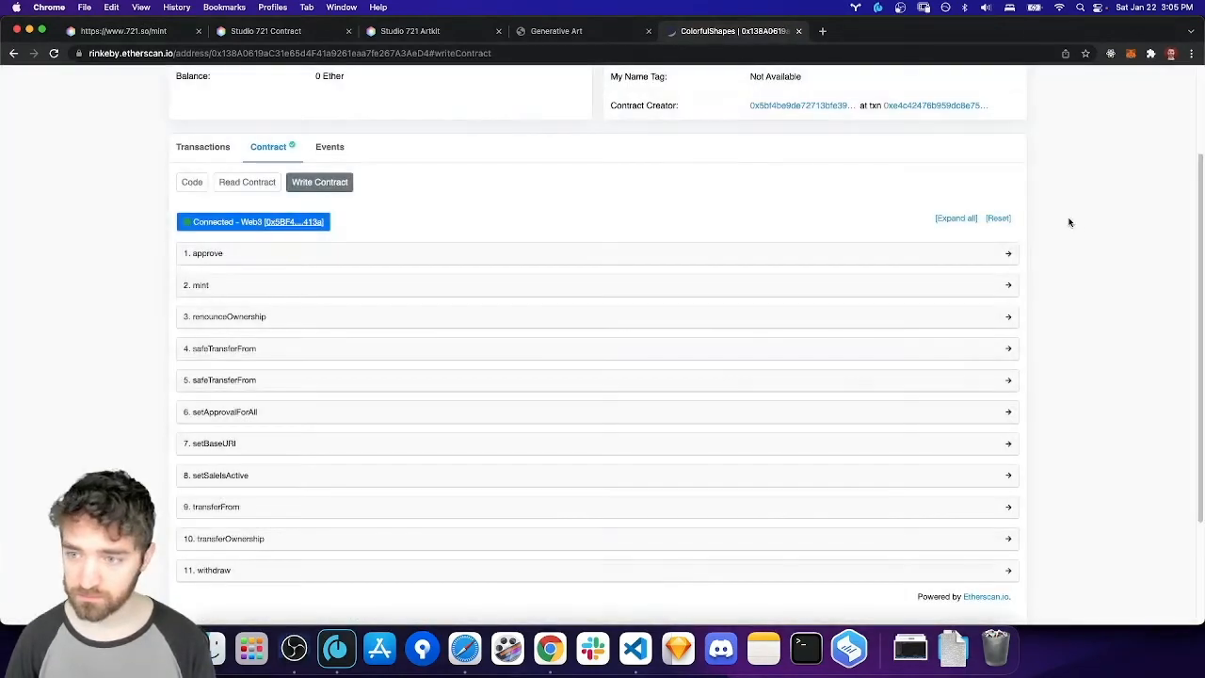
click(219, 475)
text(fal)
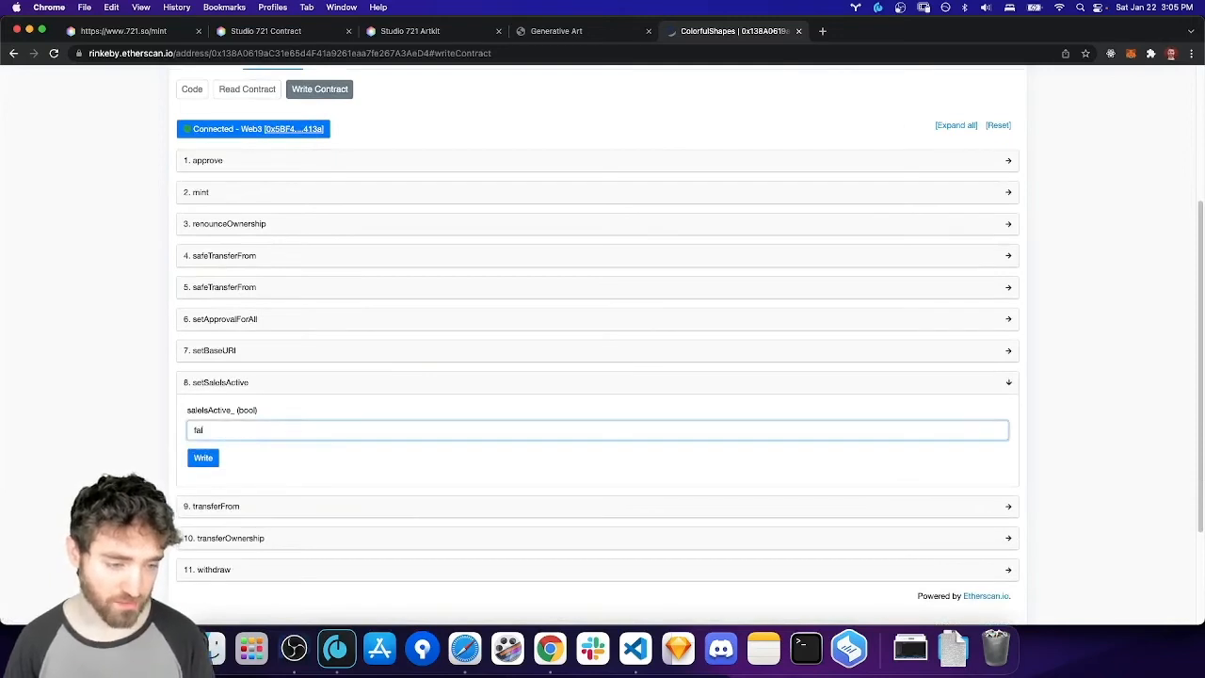
click(203, 457)
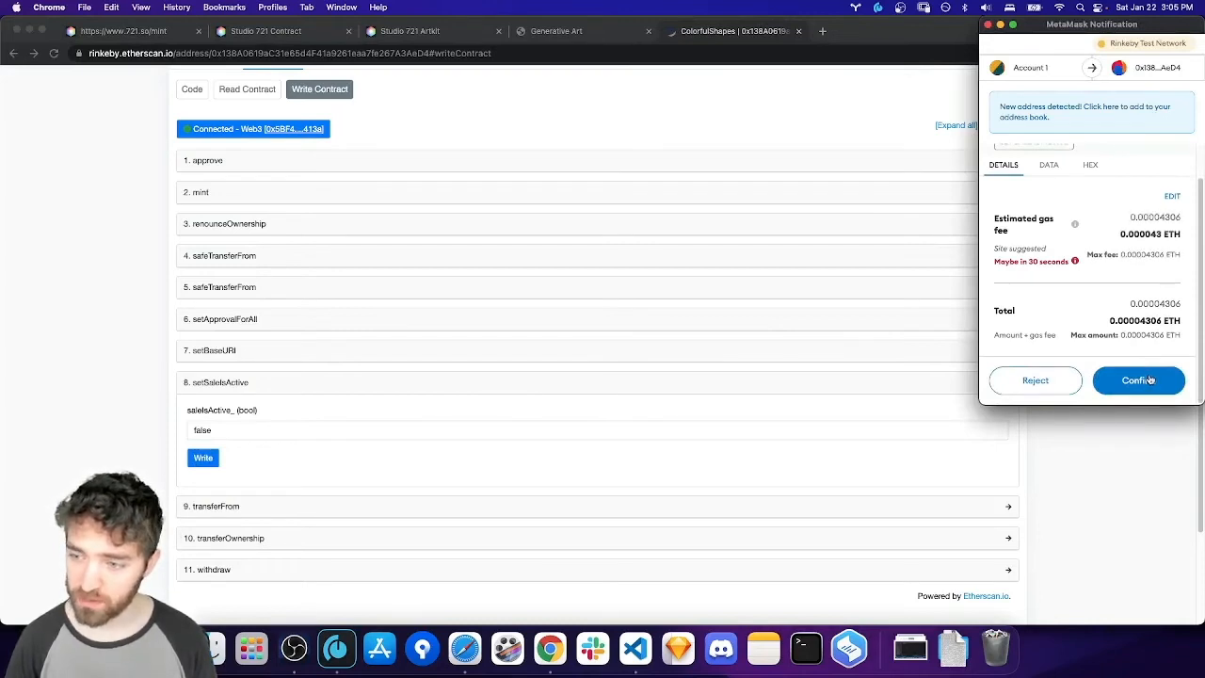
click(1138, 380)
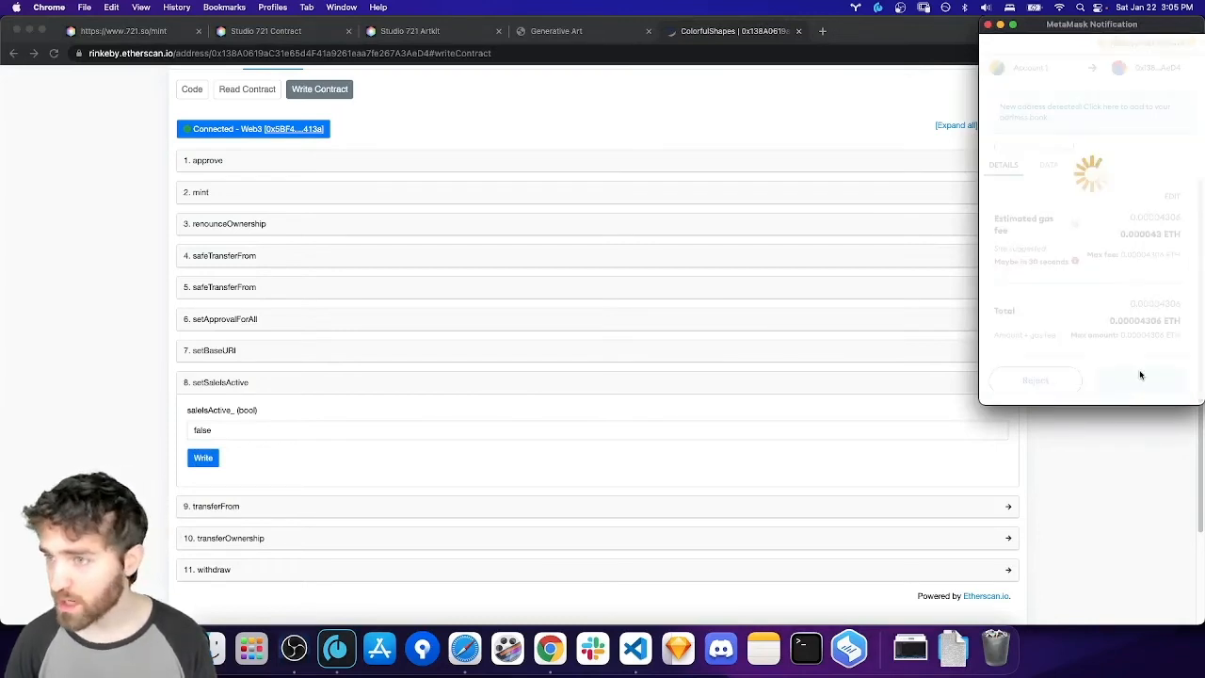
click(1140, 378)
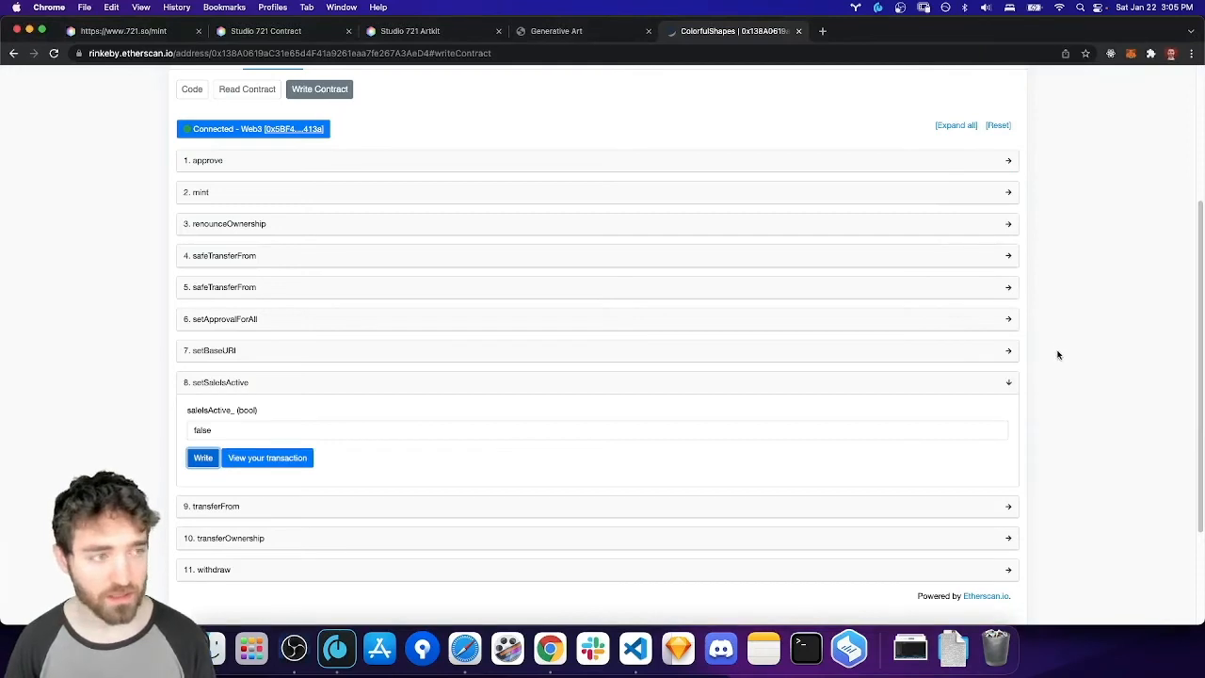
mouse_move(1057, 328)
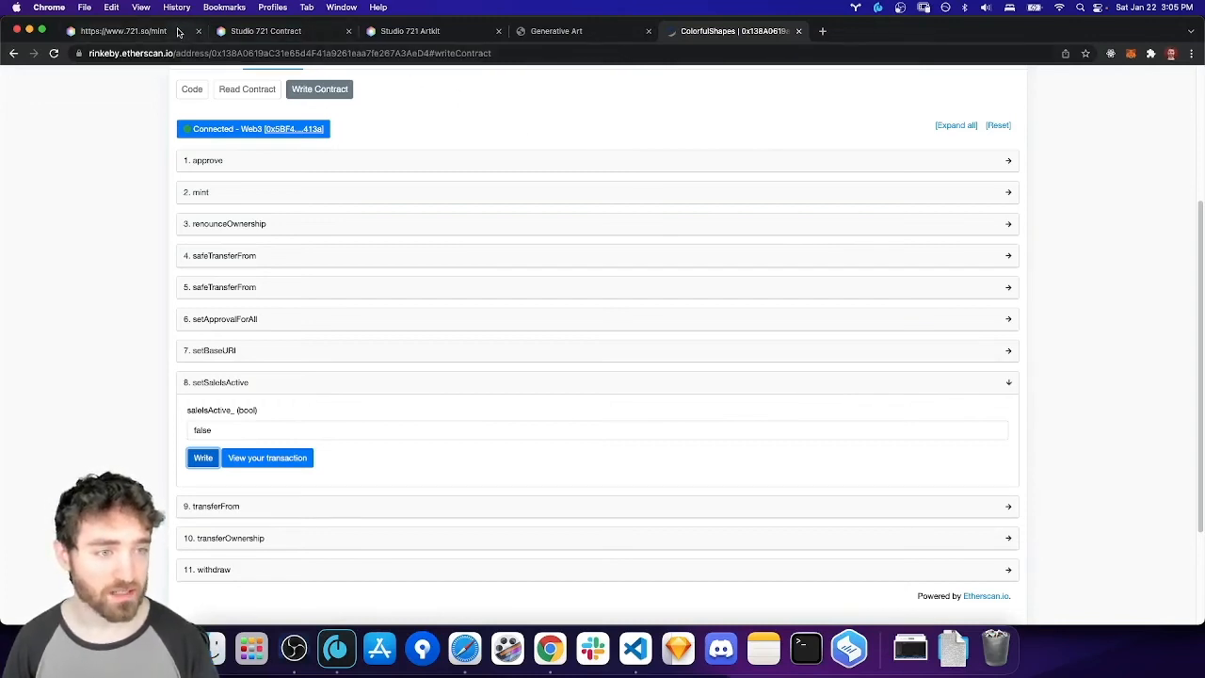
Write setSaleIsActive as true, confirm it in MetaMask, and view the pending transaction.
click(122, 32)
text(tr)
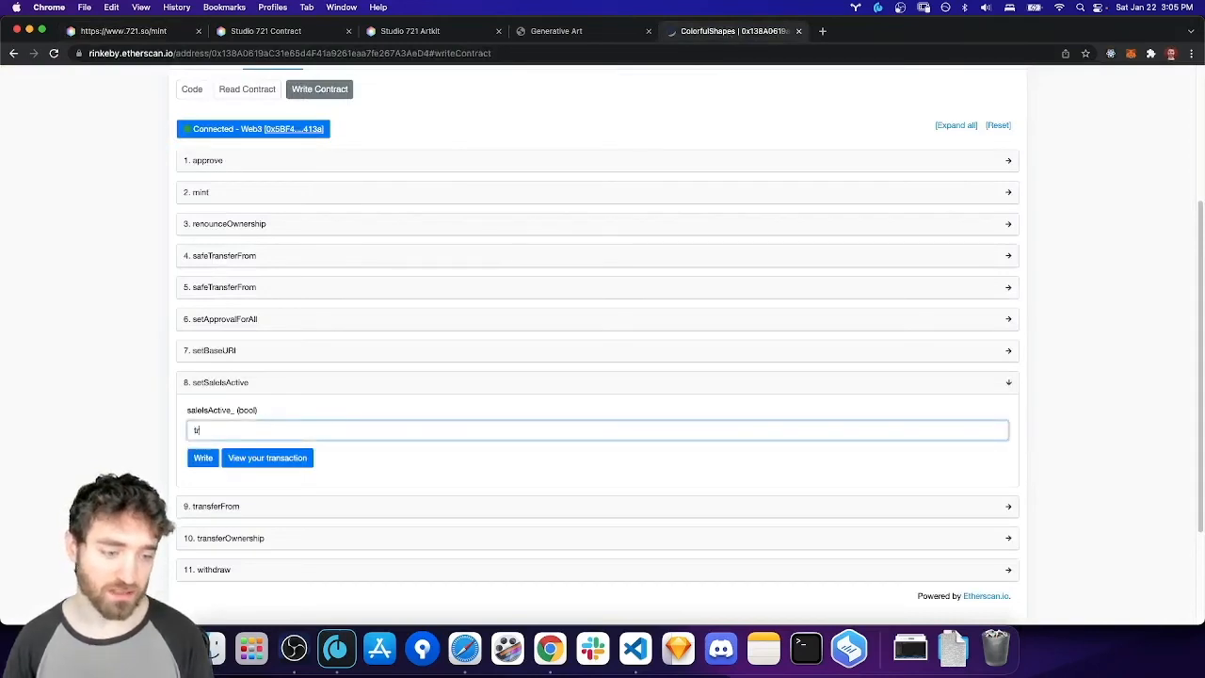
click(203, 458)
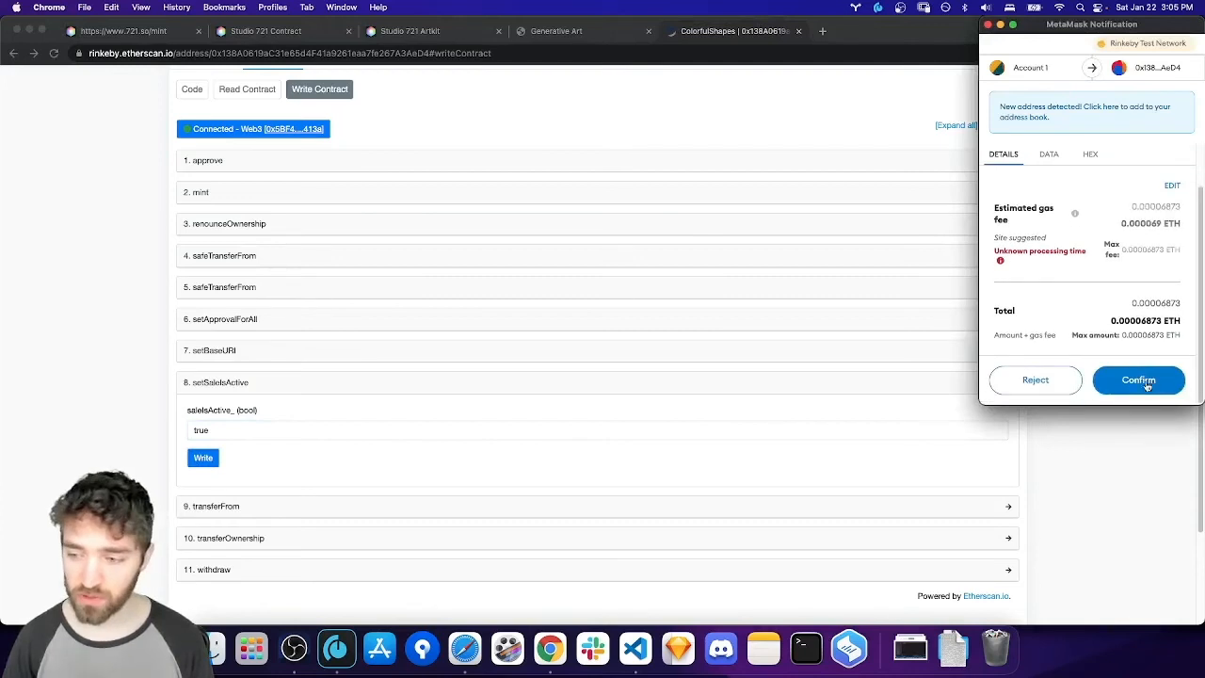
click(1138, 380)
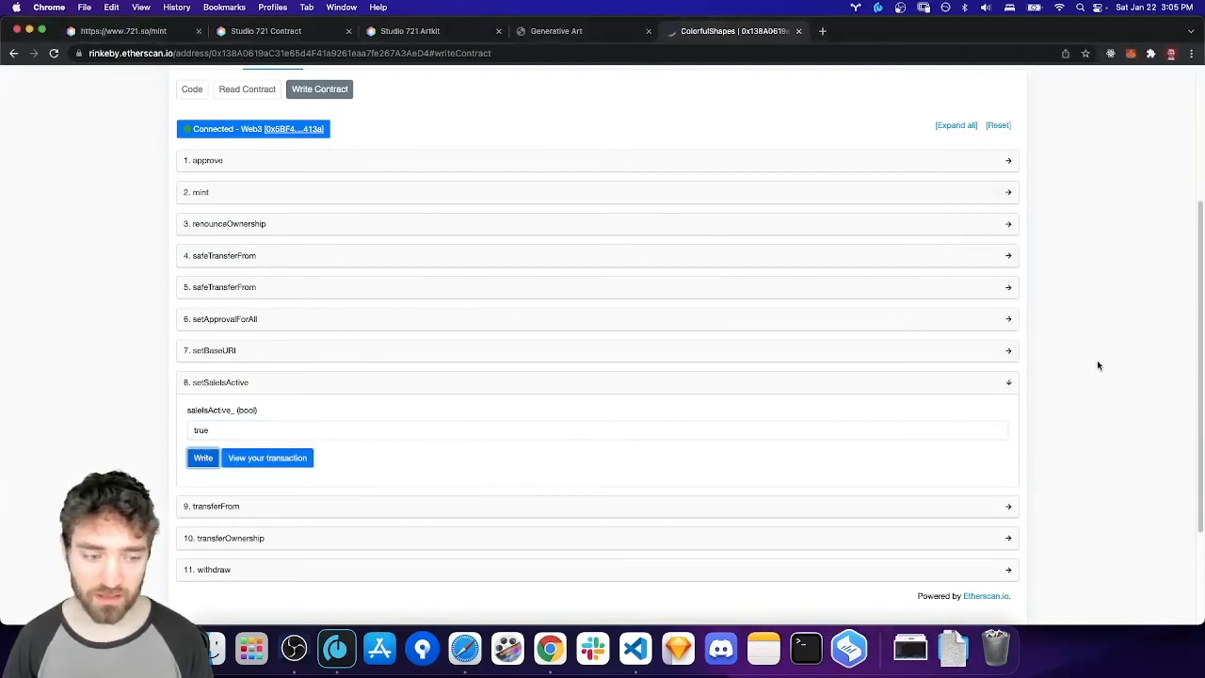
click(267, 457)
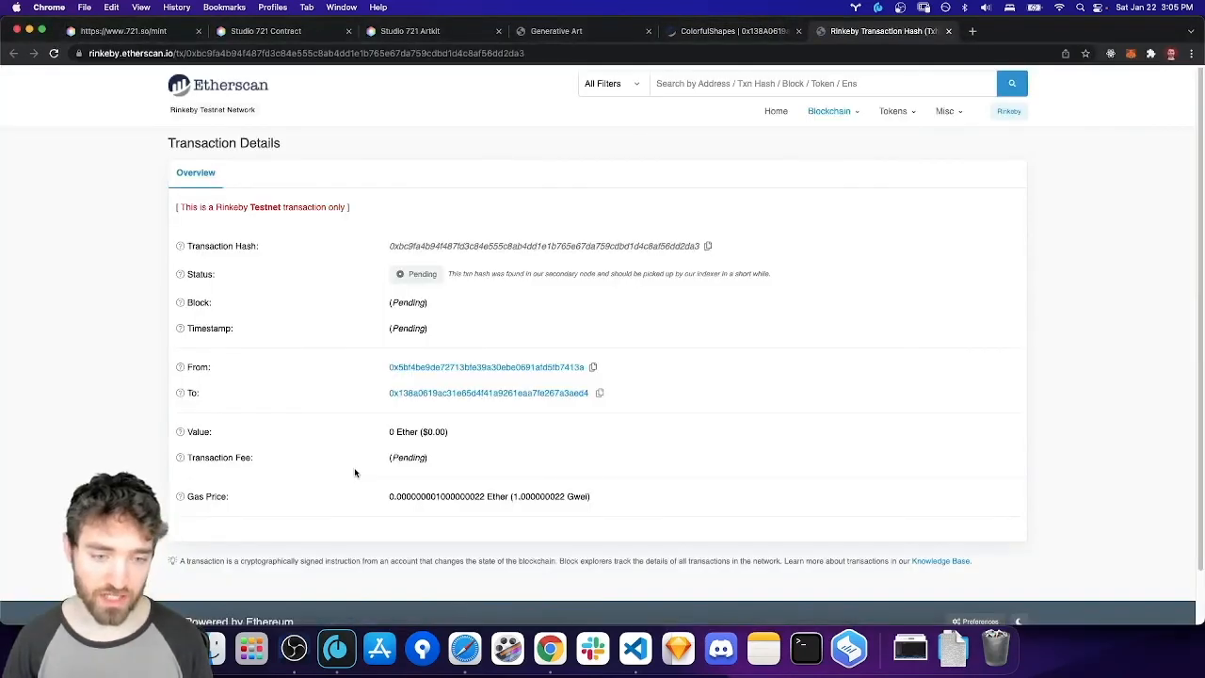
mouse_move(336, 431)
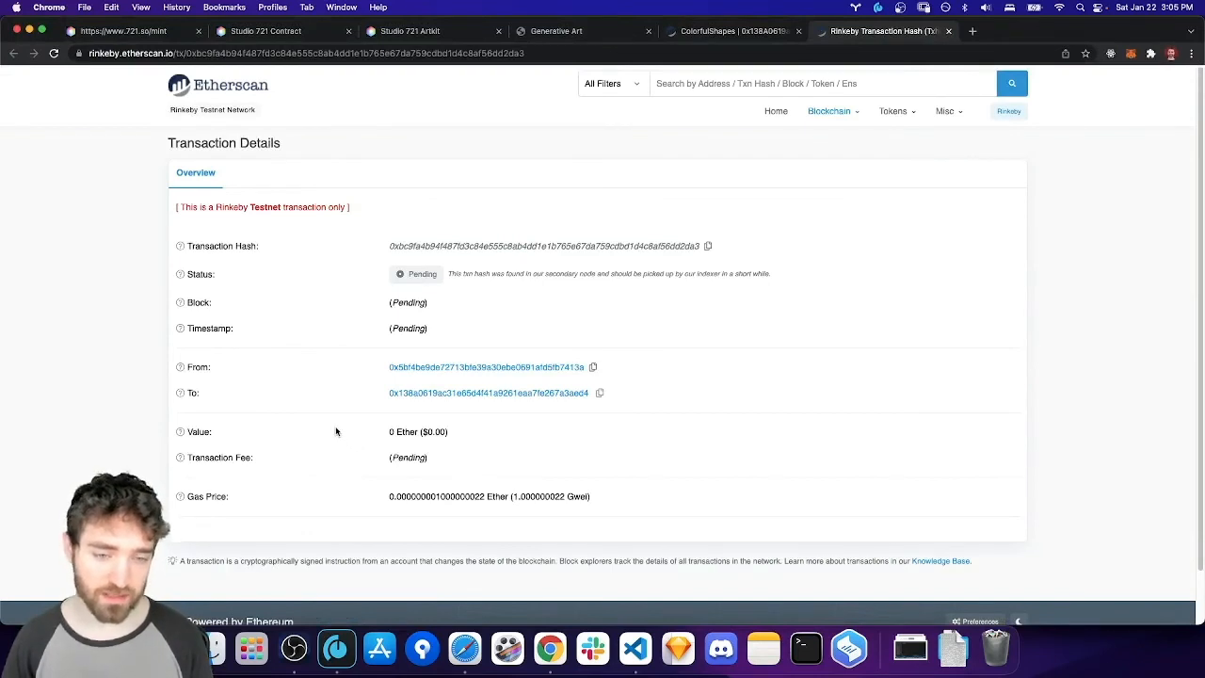
mouse_move(325, 410)
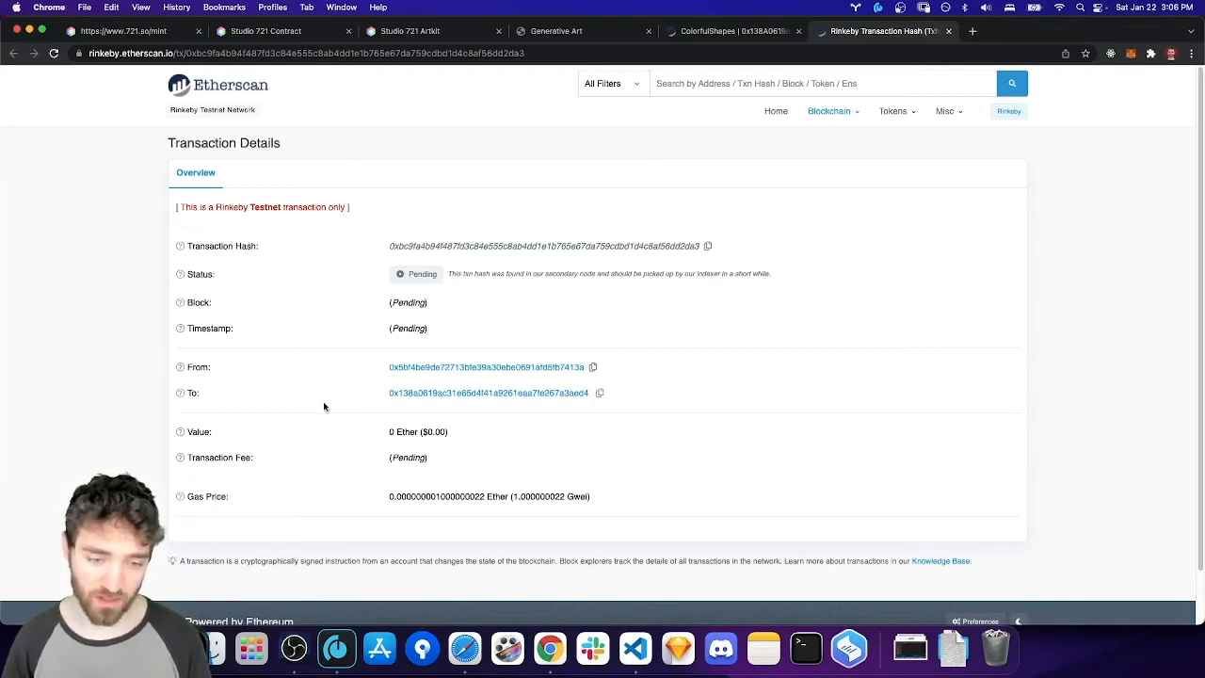
mouse_move(331, 413)
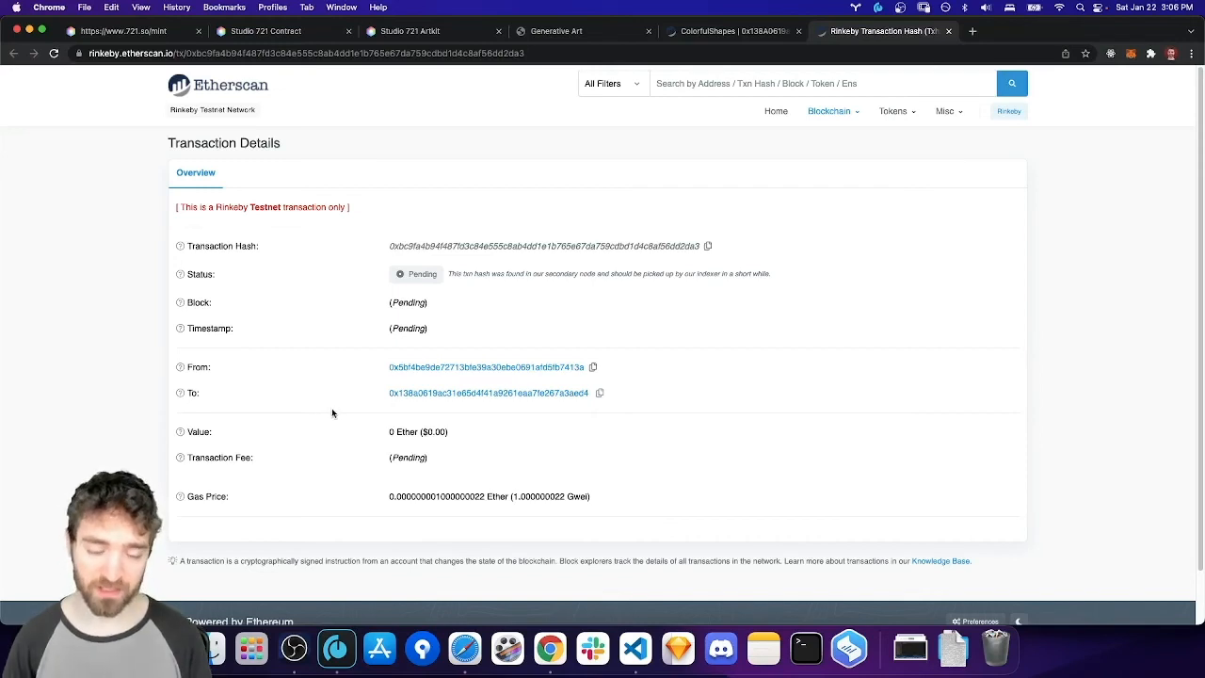
mouse_move(328, 405)
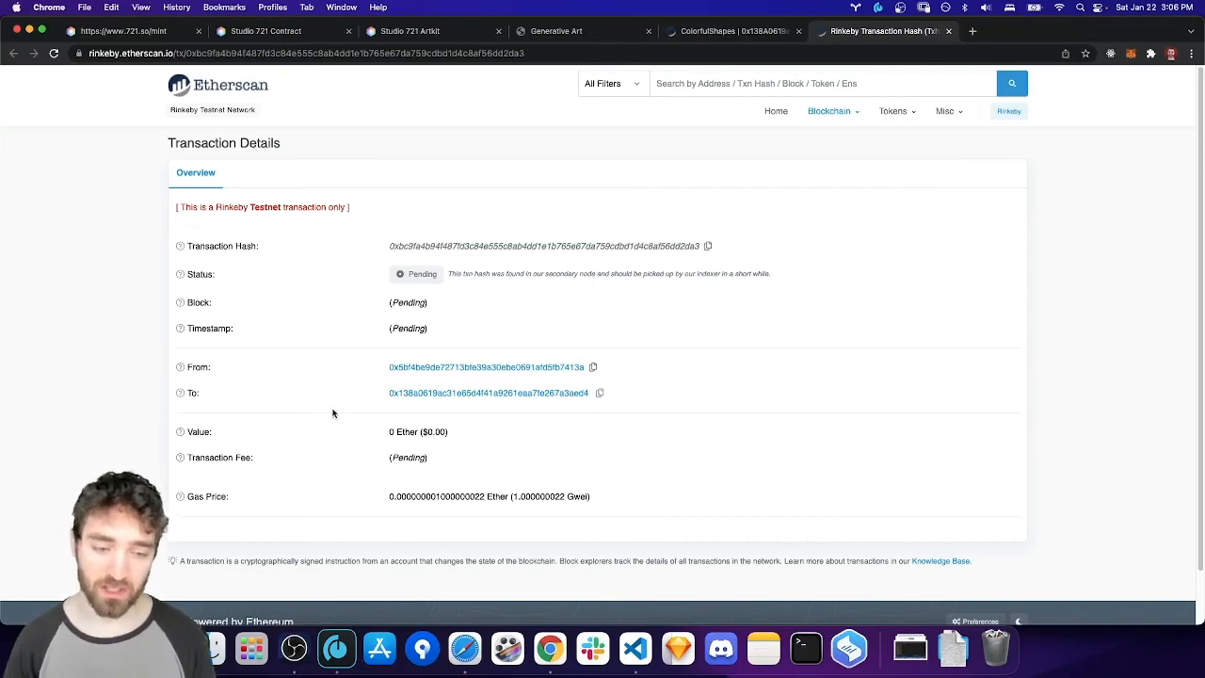
mouse_move(330, 410)
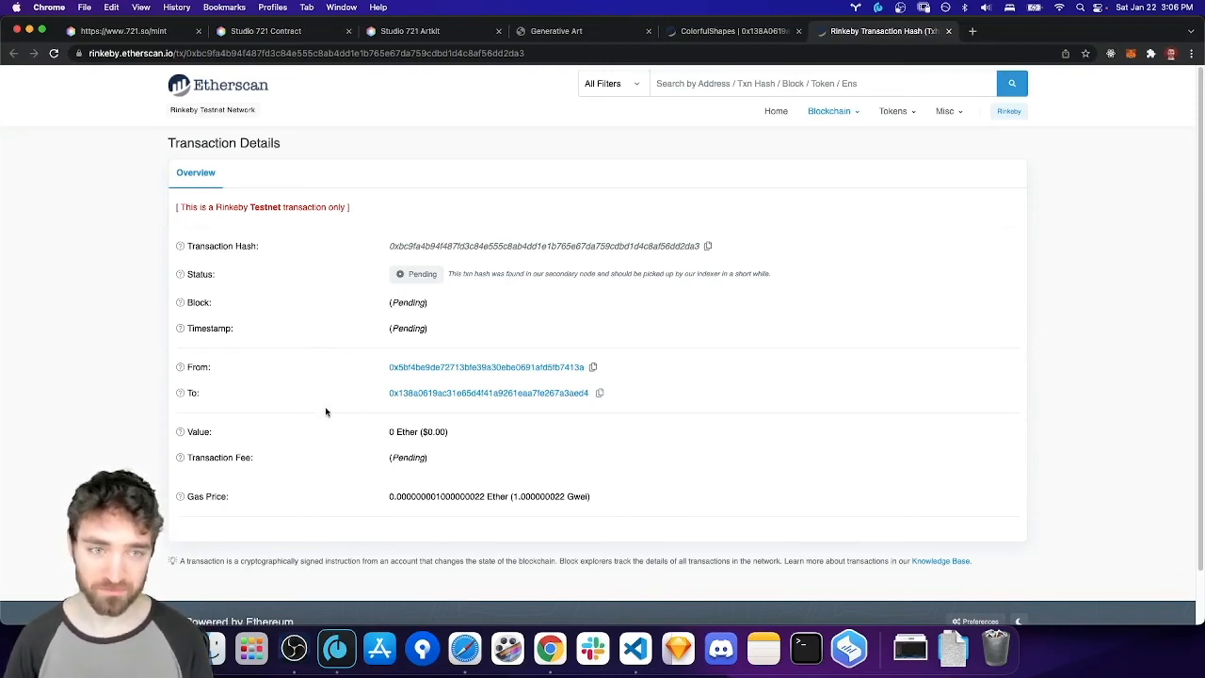
mouse_move(323, 410)
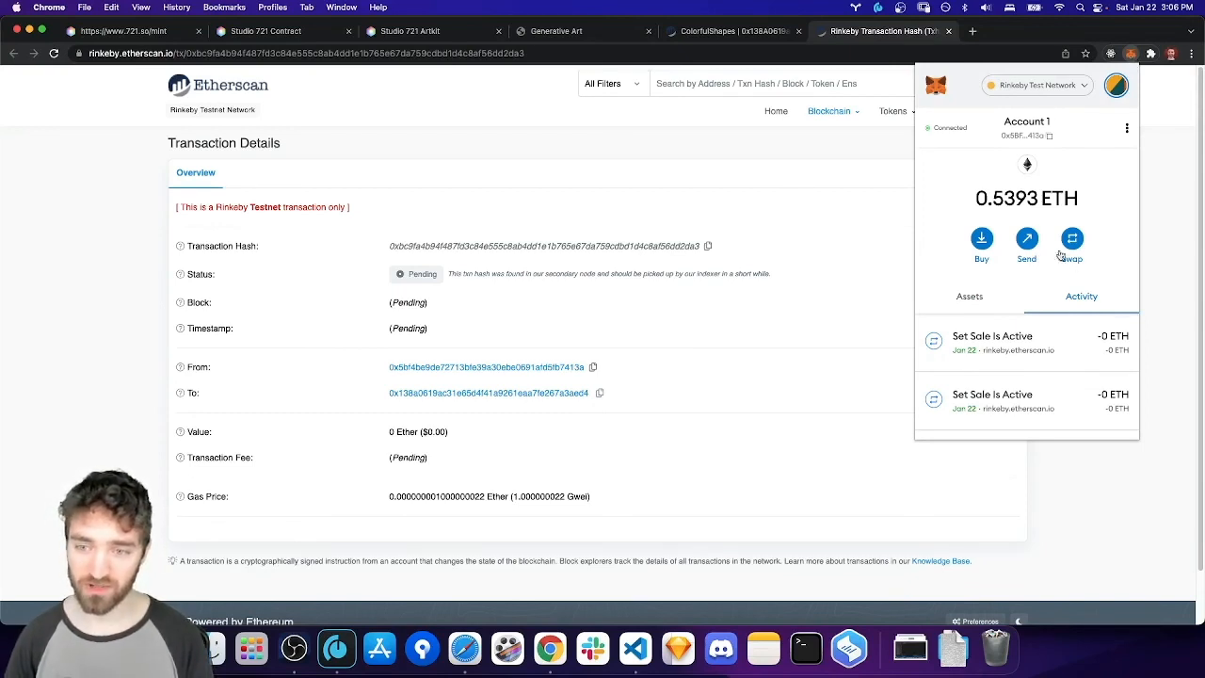
mouse_move(897, 158)
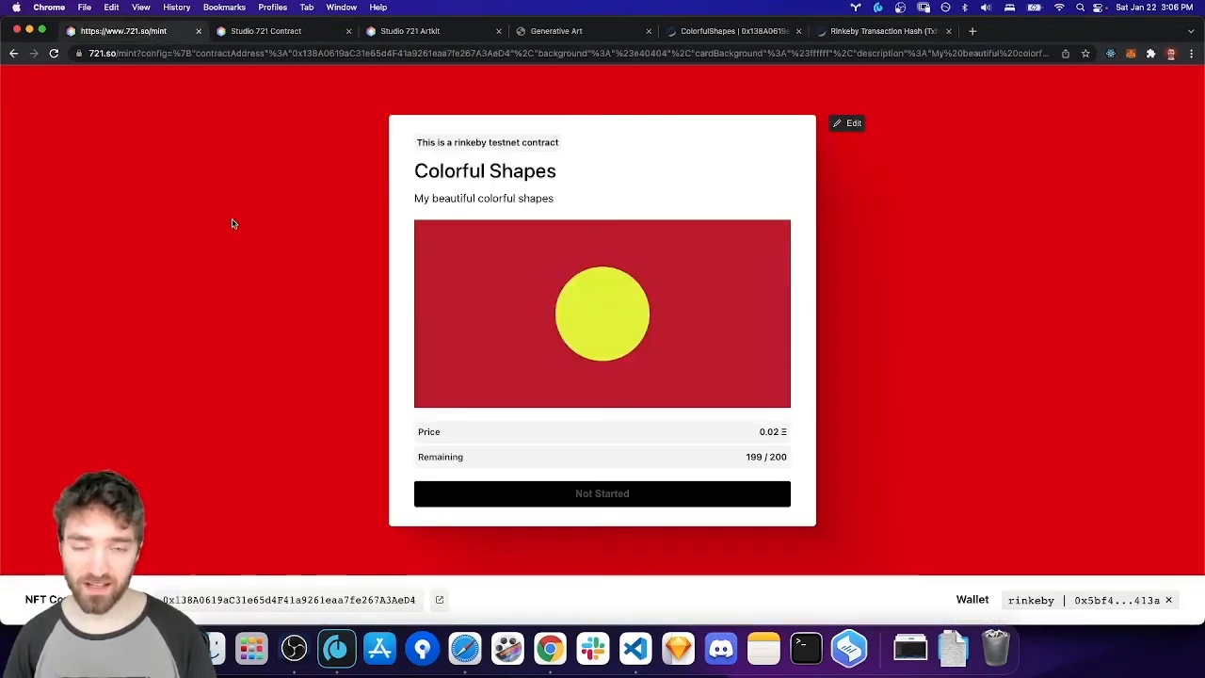
mouse_move(230, 218)
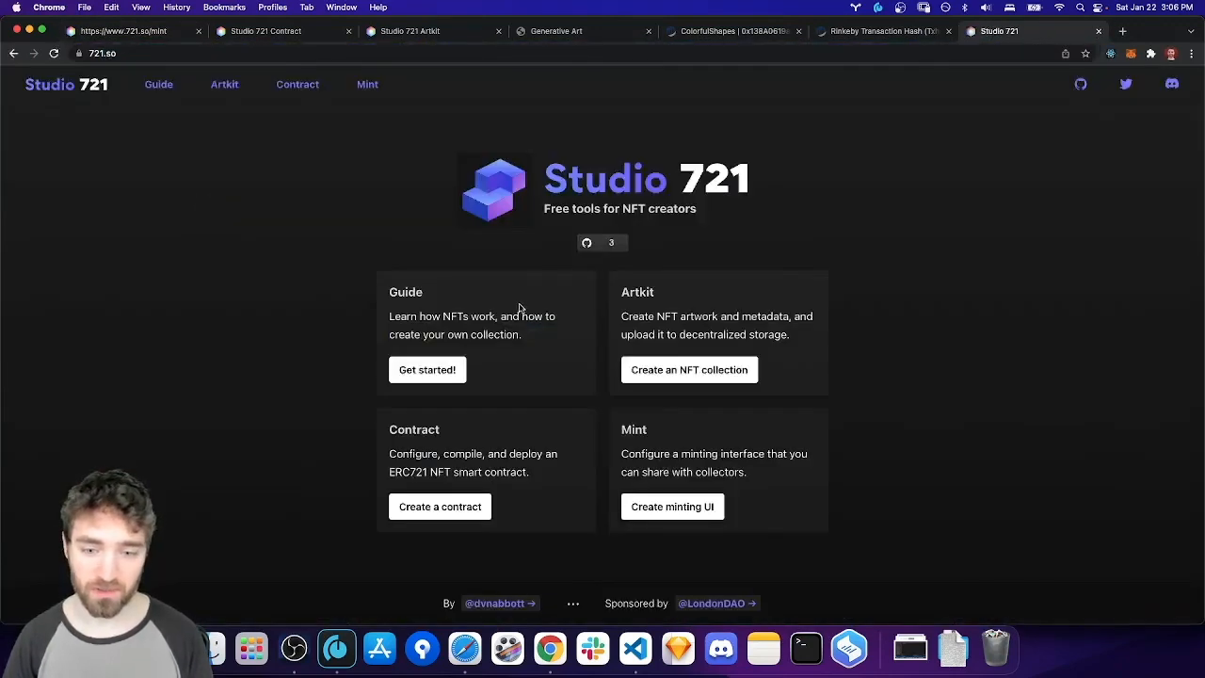
mouse_move(647, 373)
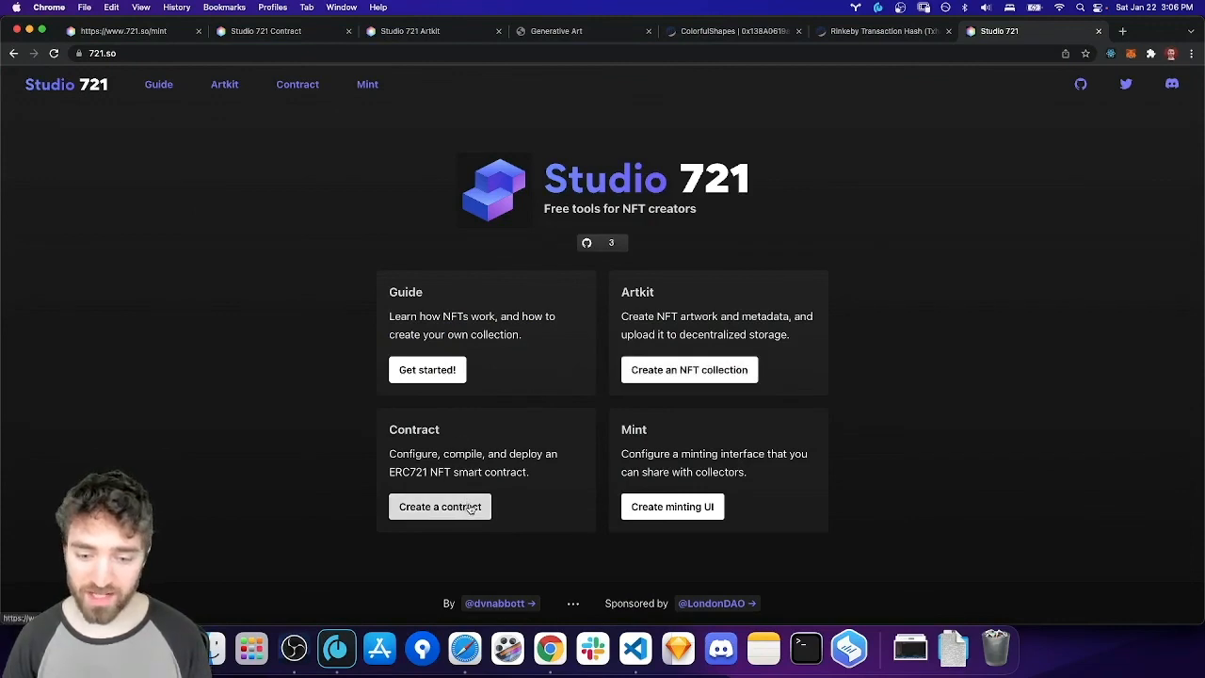
mouse_move(670, 507)
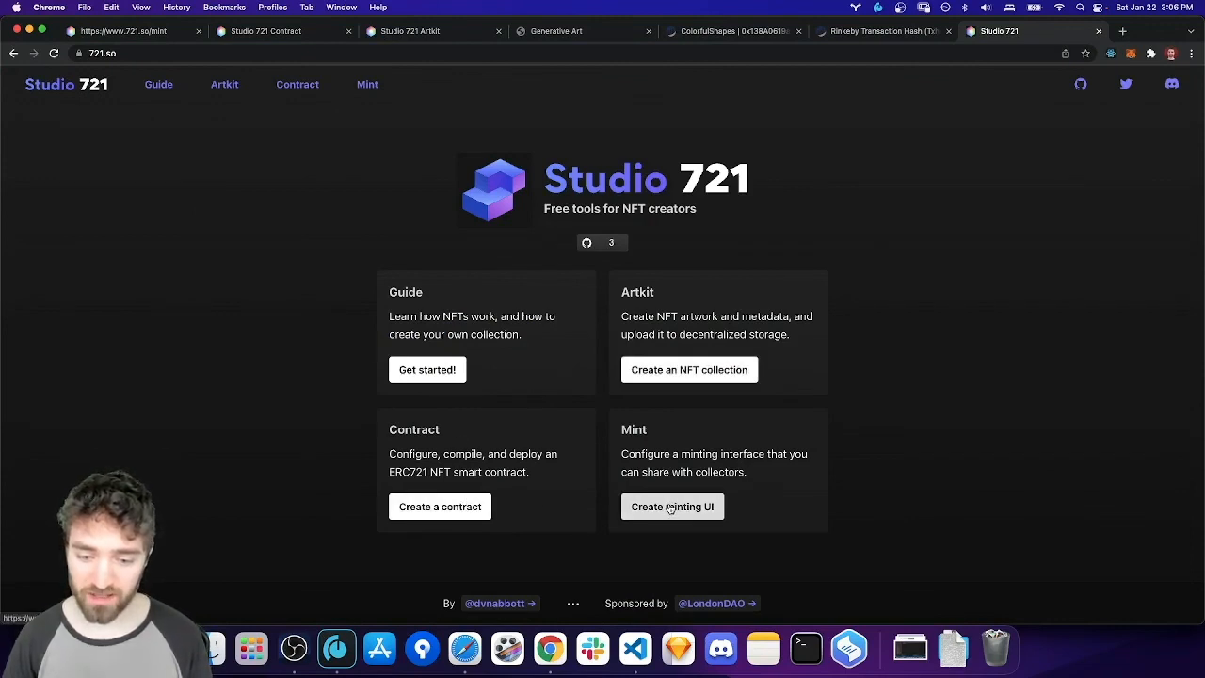